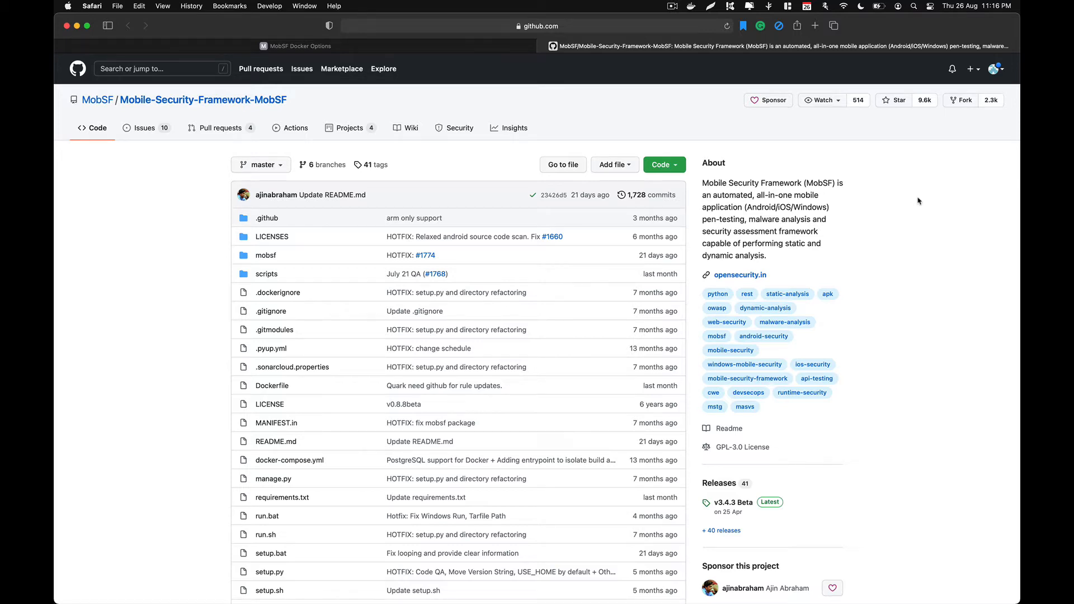
# Scroll through the docs, then switch to the MobSF Docker Options page with prebuilt-image commands.
pyautogui.scroll(-3)
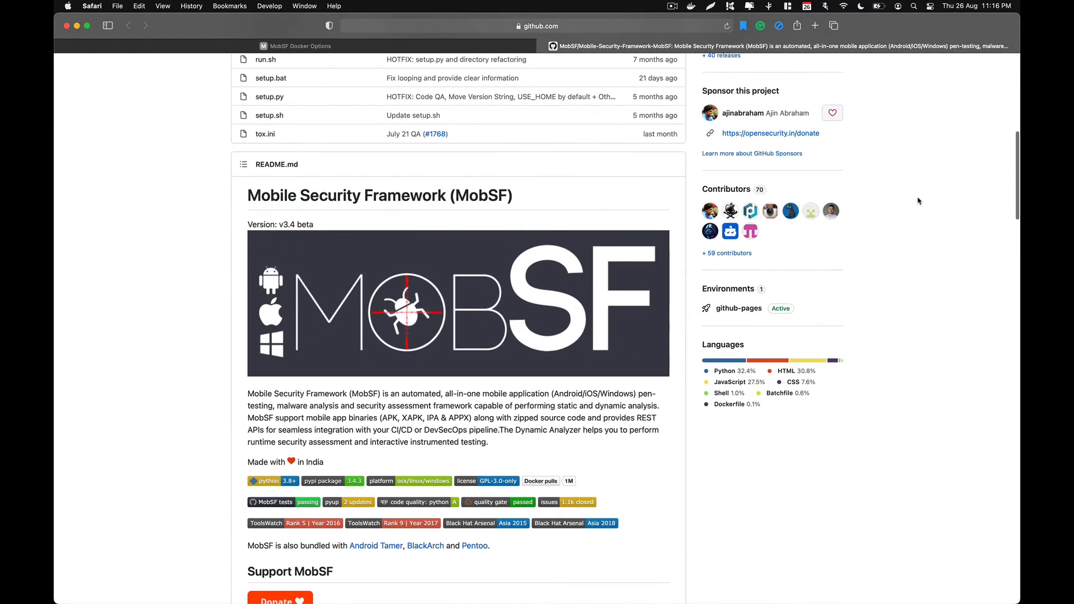
pyautogui.scroll(-3)
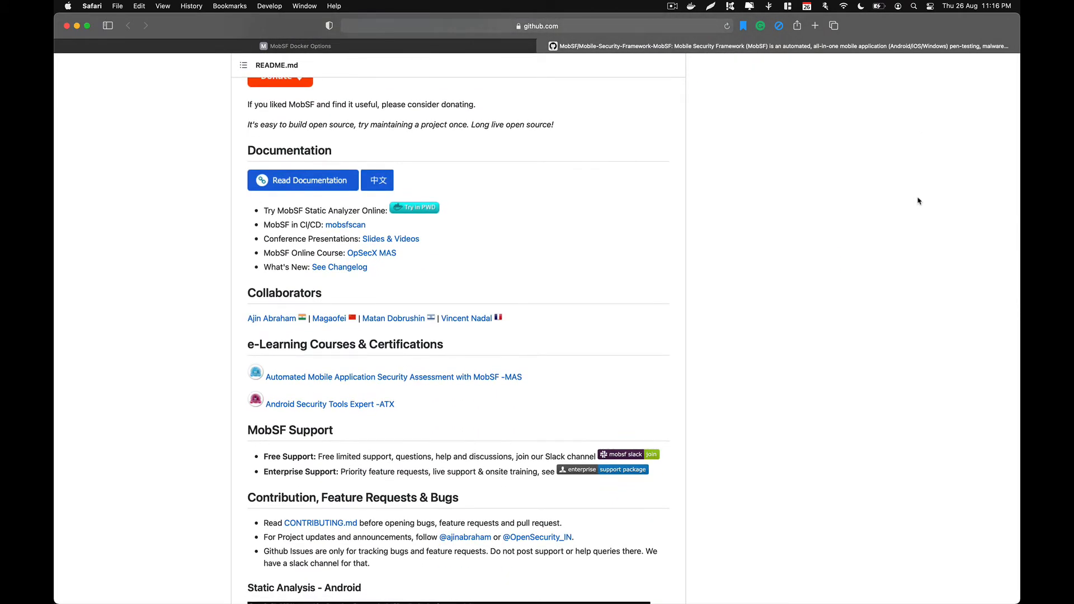
pyautogui.scroll(-3)
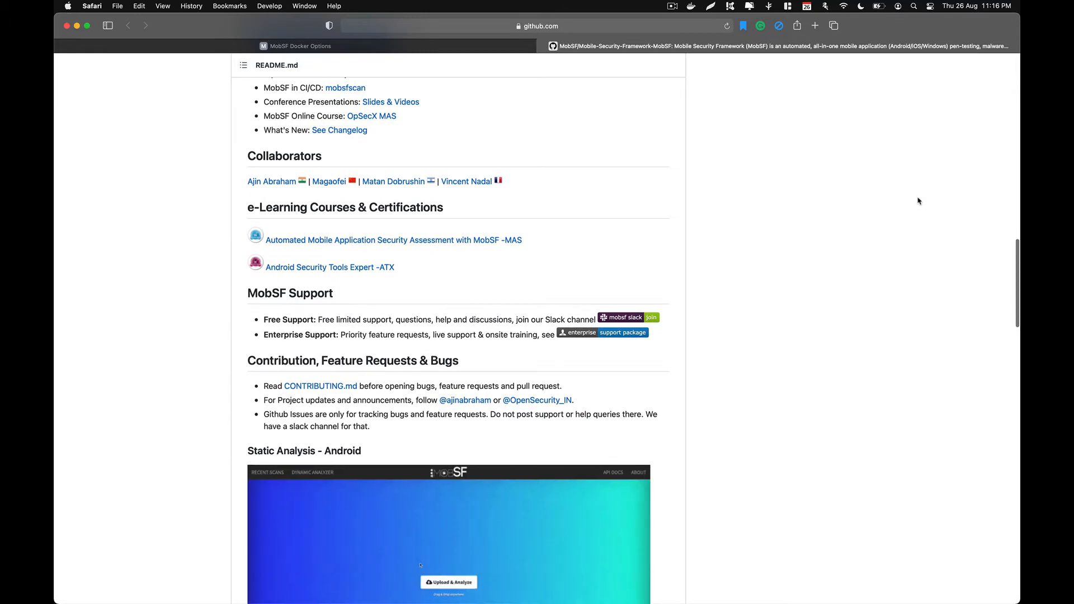
pyautogui.scroll(-3)
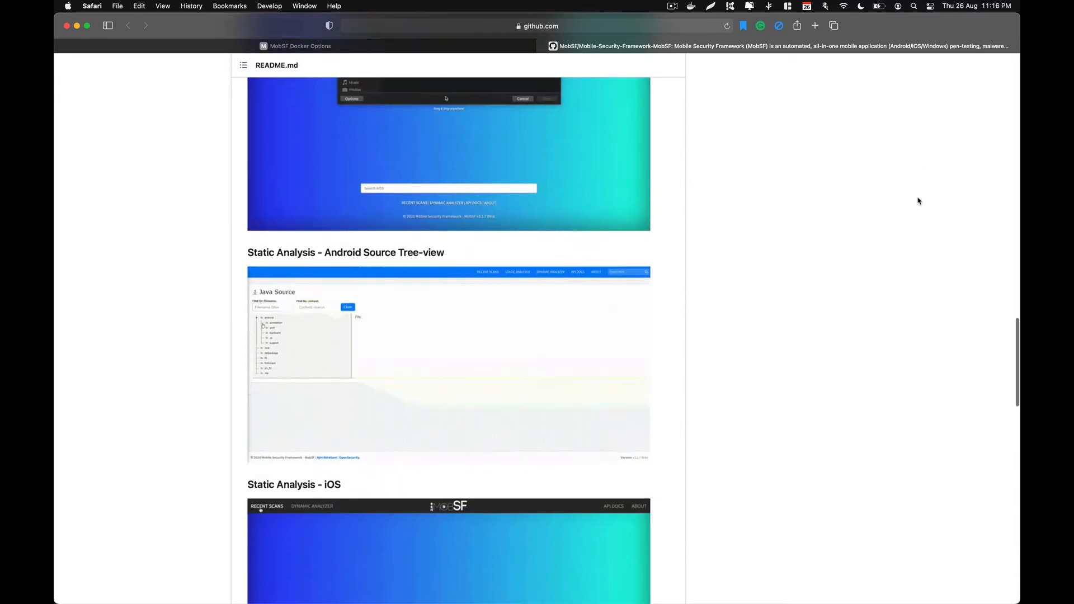
pyautogui.scroll(-3)
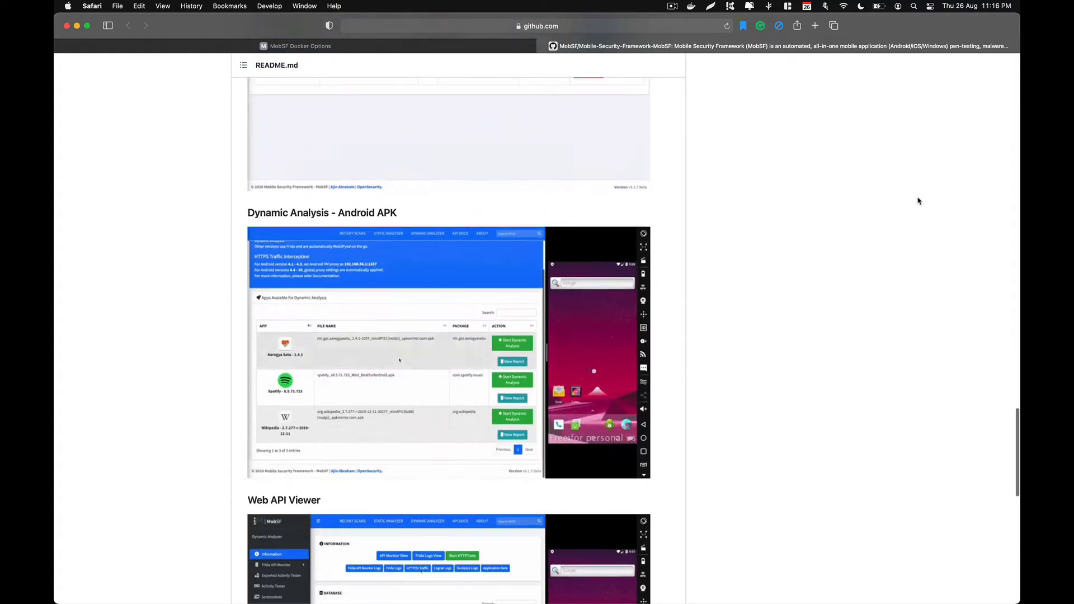
pyautogui.scroll(-3)
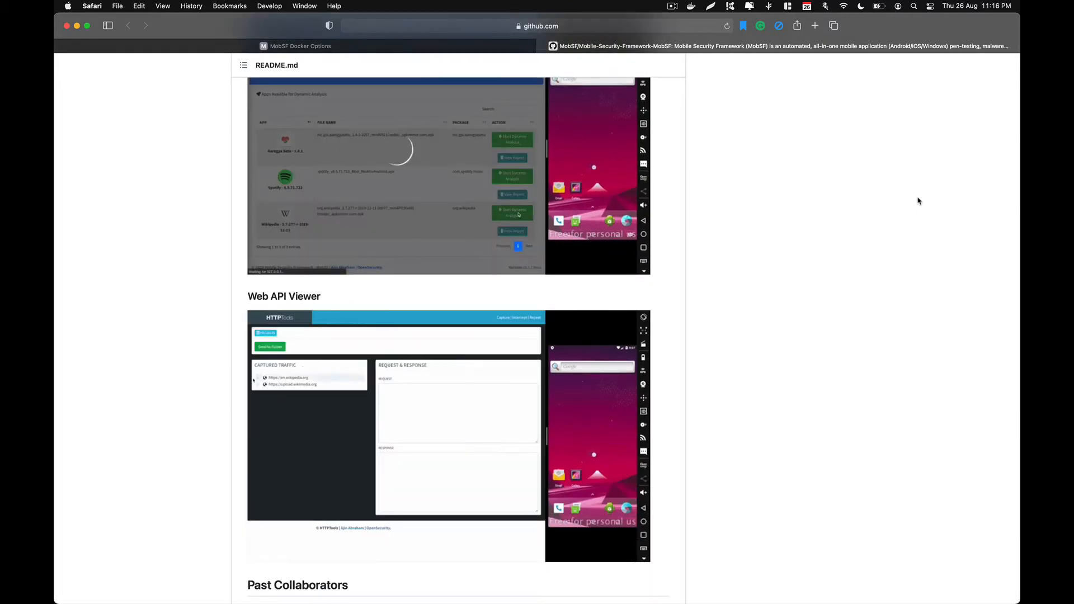
pyautogui.scroll(-3)
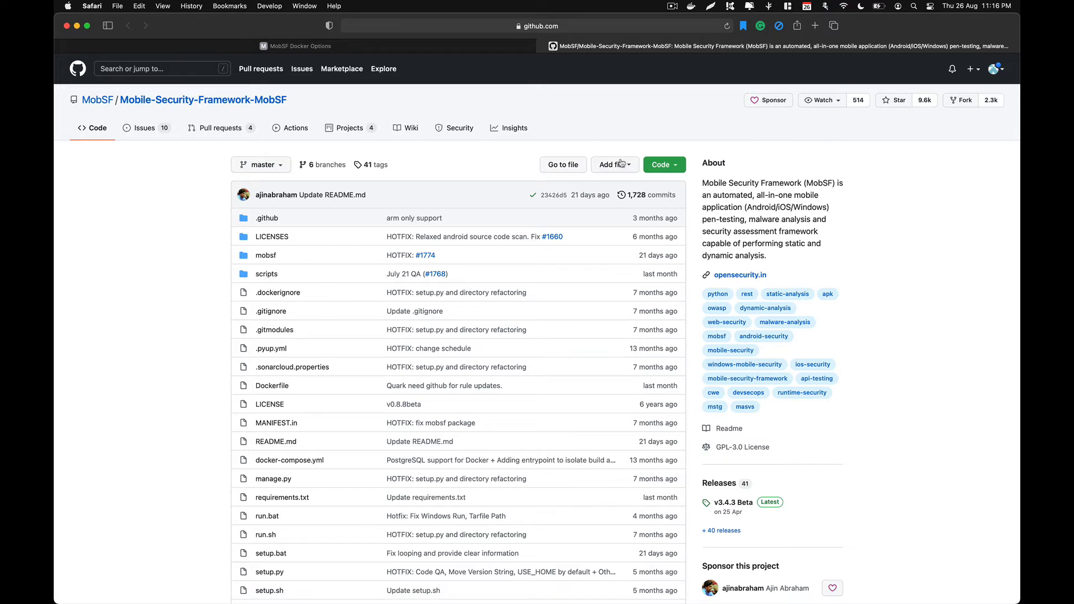
pyautogui.moveTo(570, 123)
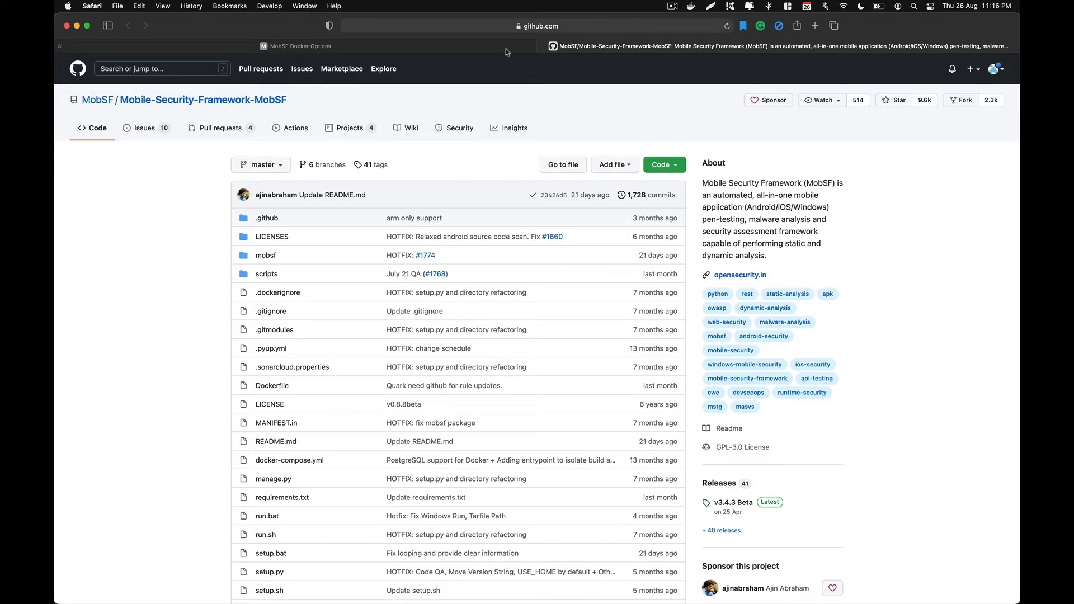
pyautogui.click(297, 46)
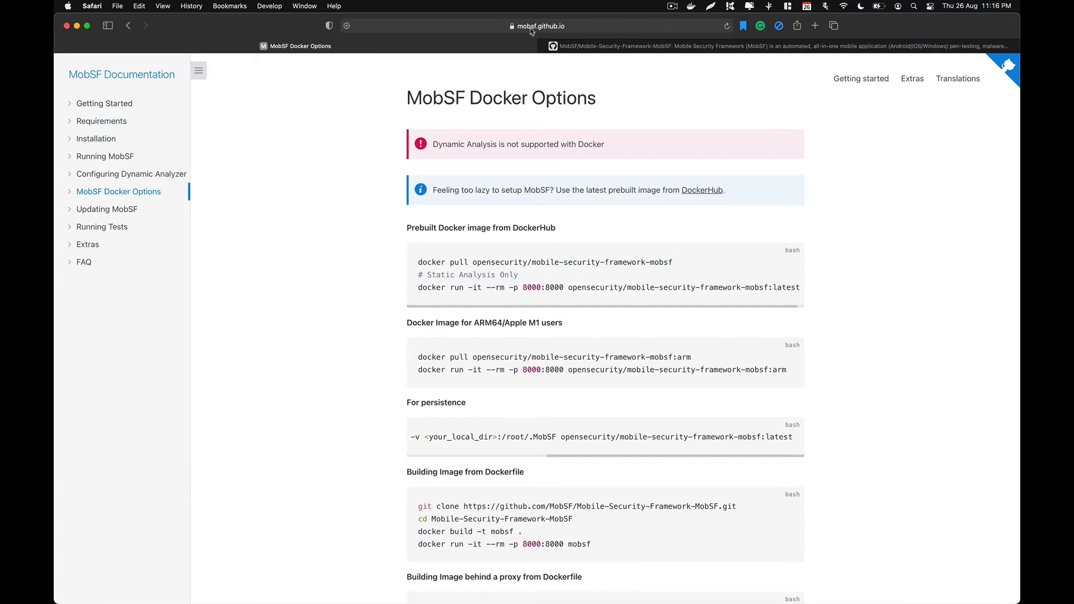
pyautogui.click(539, 26)
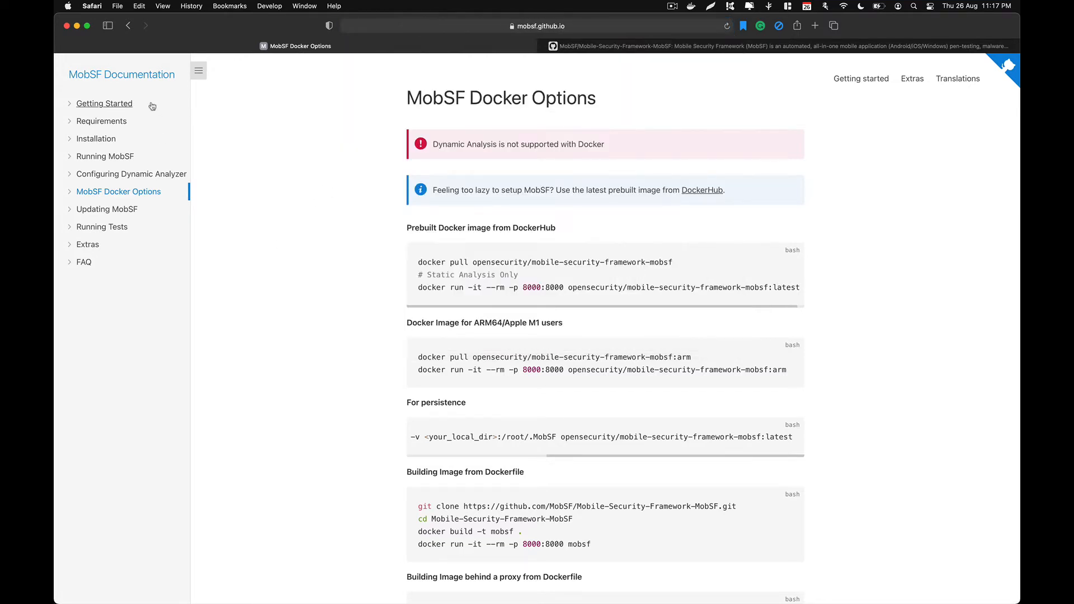
pyautogui.moveTo(114, 196)
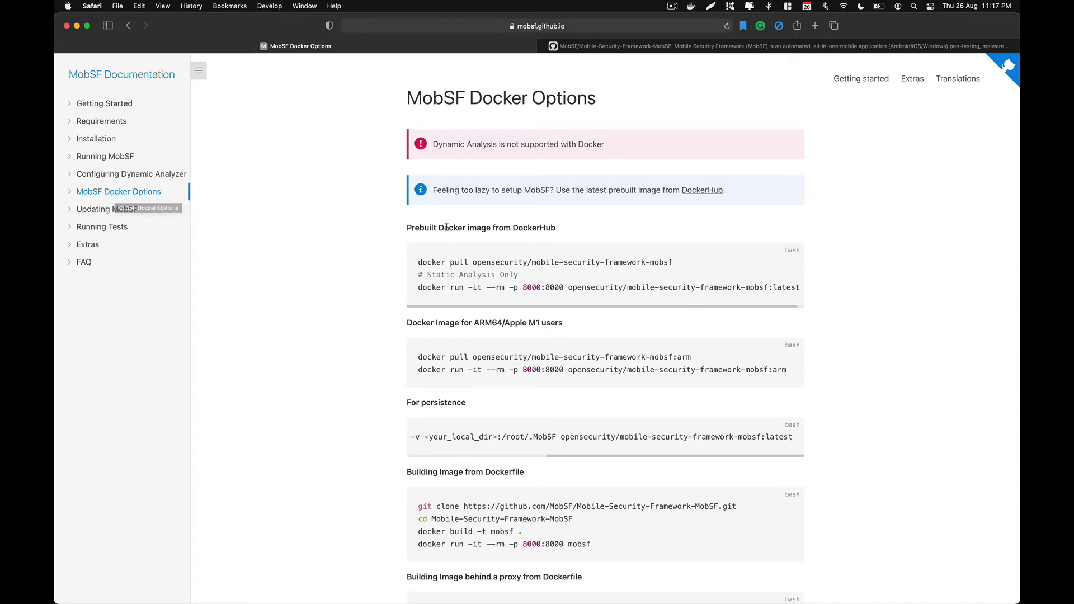
pyautogui.moveTo(561, 277)
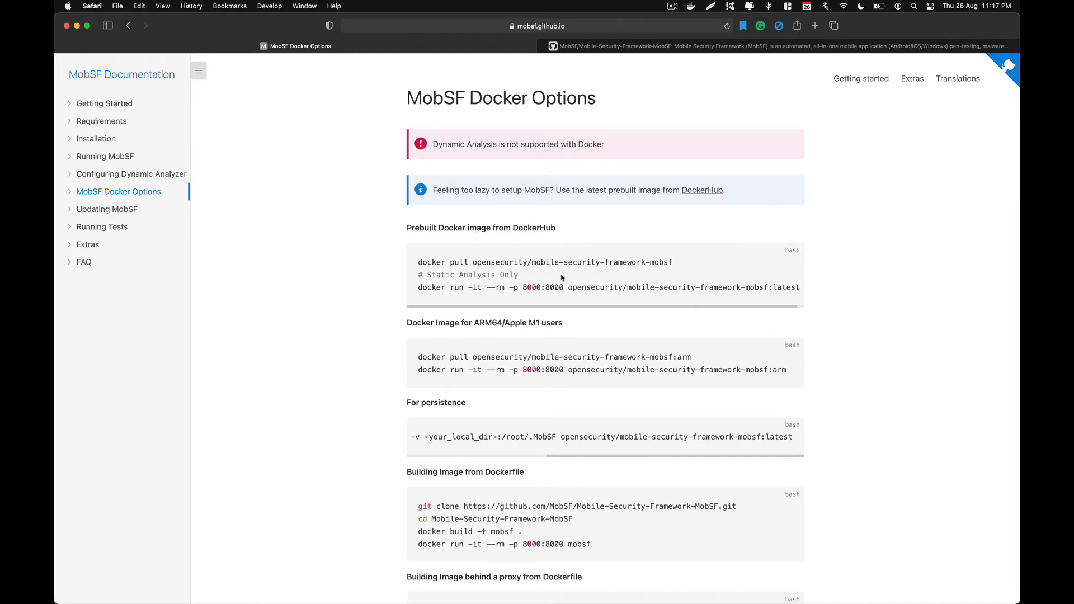
pyautogui.moveTo(675, 265)
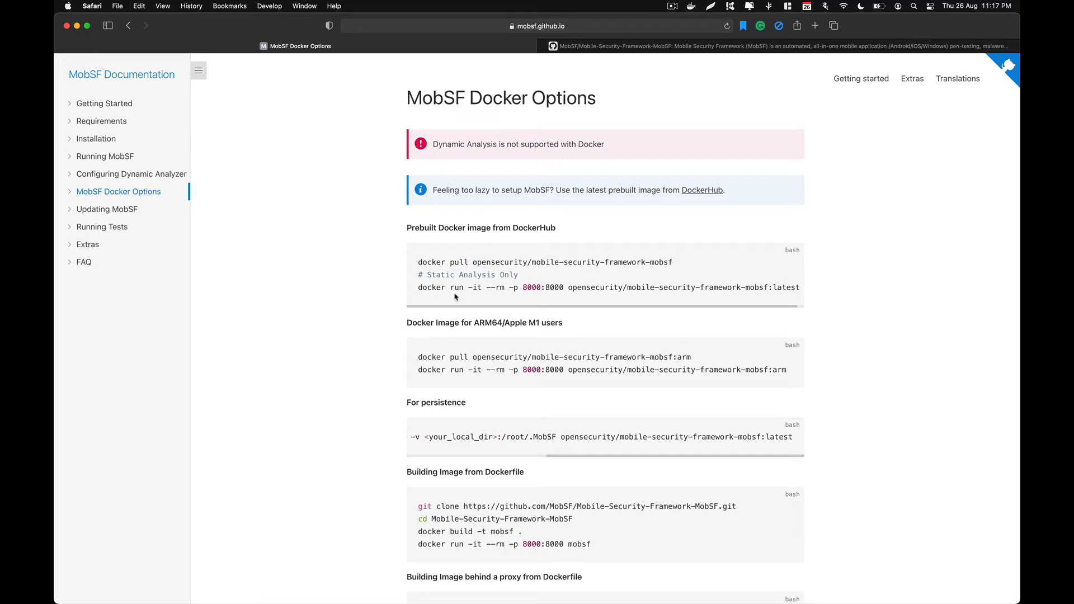
pyautogui.moveTo(551, 260)
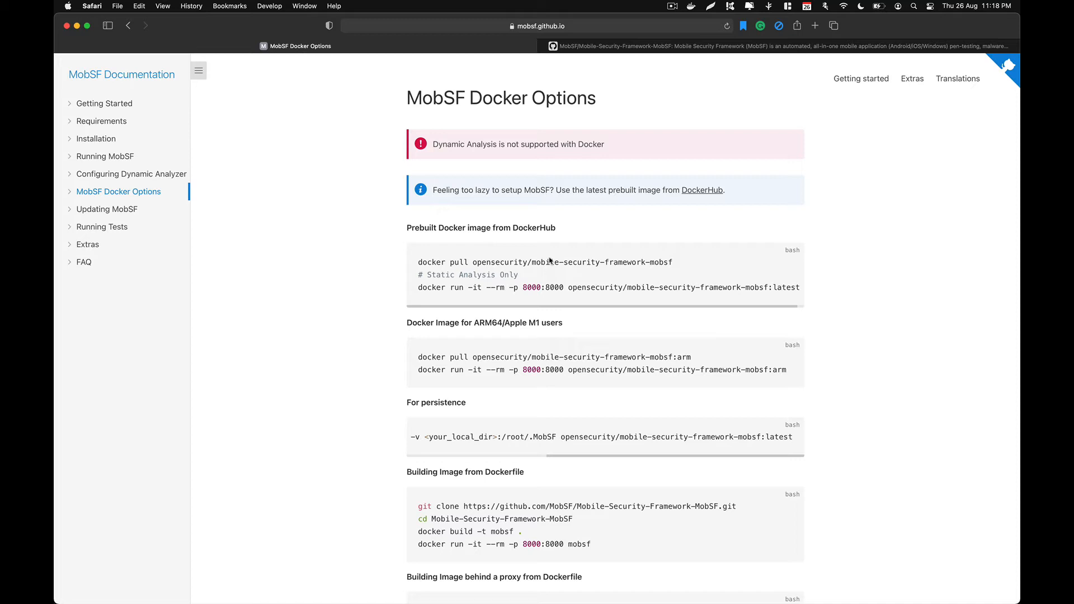
pyautogui.moveTo(503, 224)
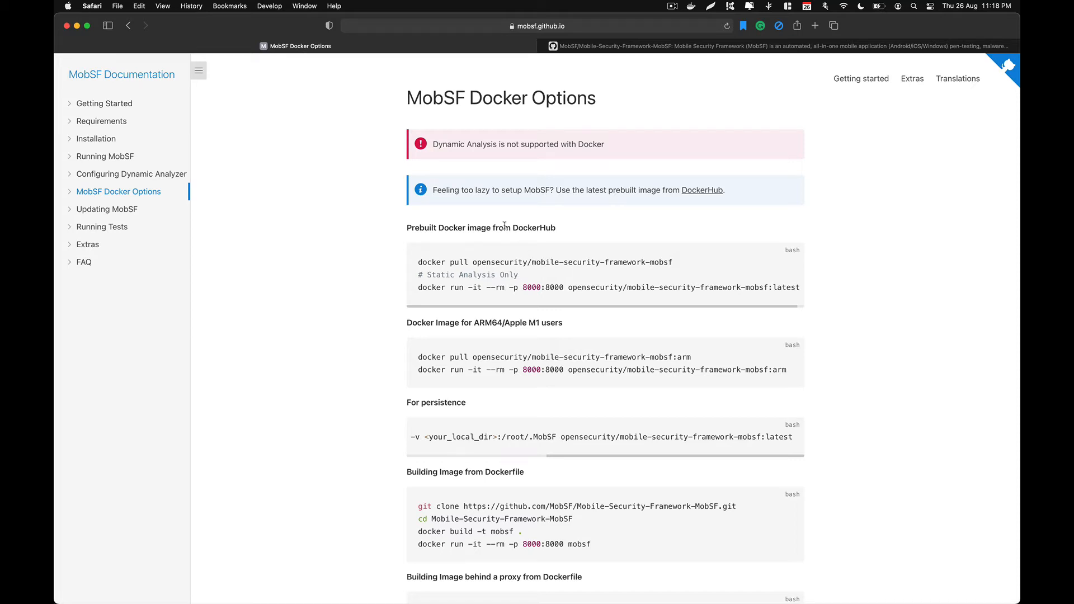
pyautogui.moveTo(68, 416)
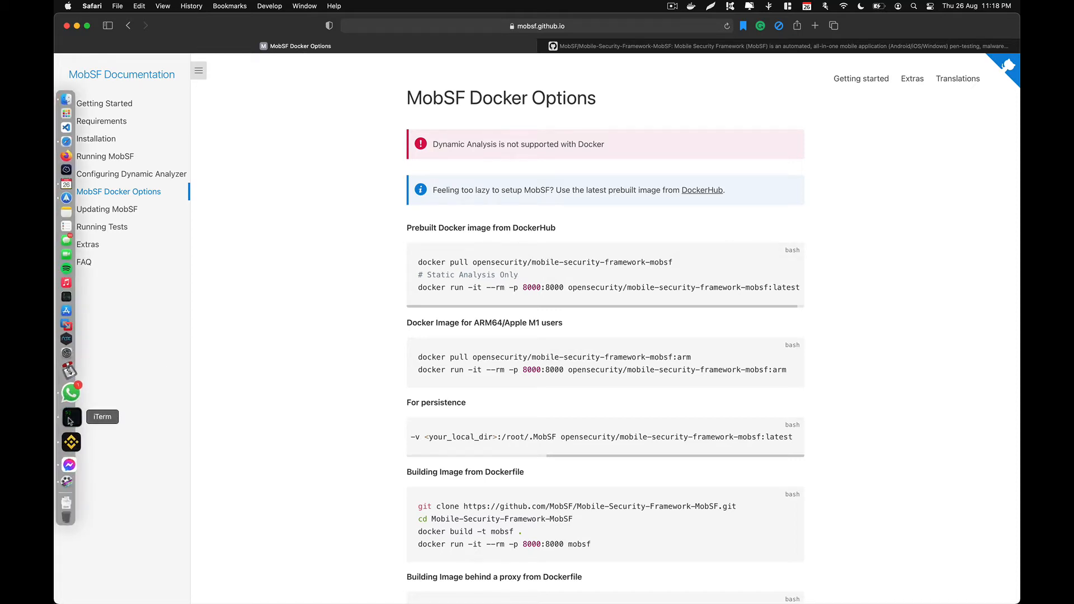
# Run the MobSF docker pull in iTerm2, which reports the image is up to date.
pyautogui.click(71, 416)
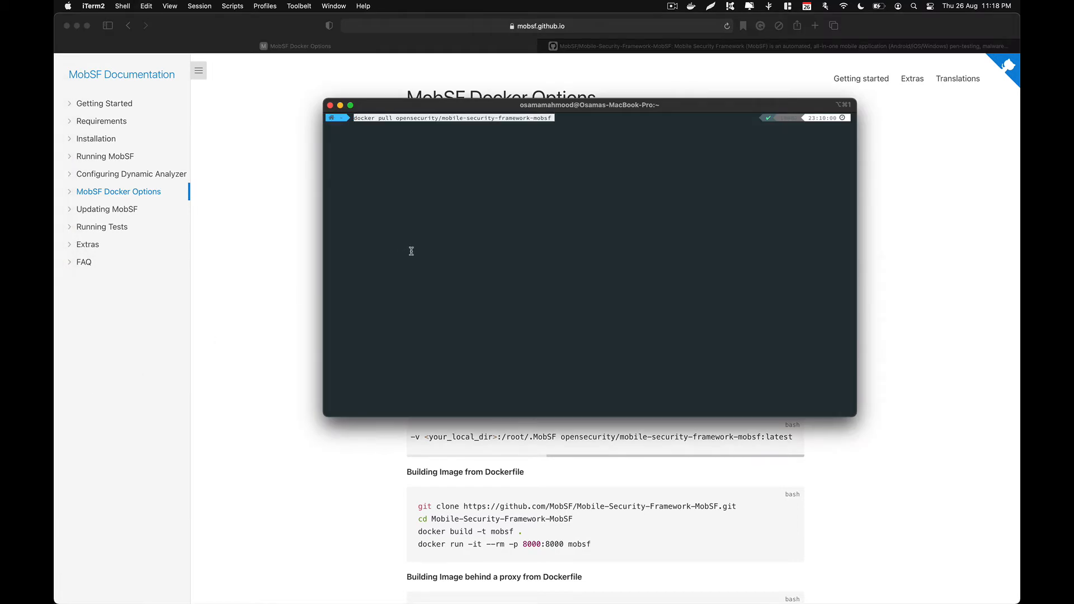
pyautogui.press('Return')
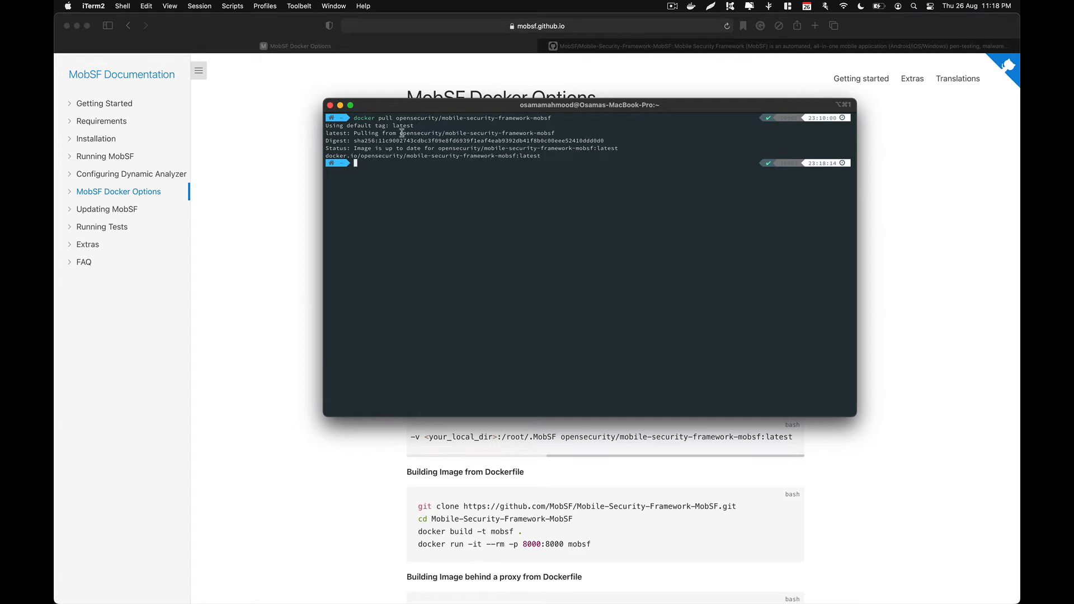
pyautogui.moveTo(515, 174)
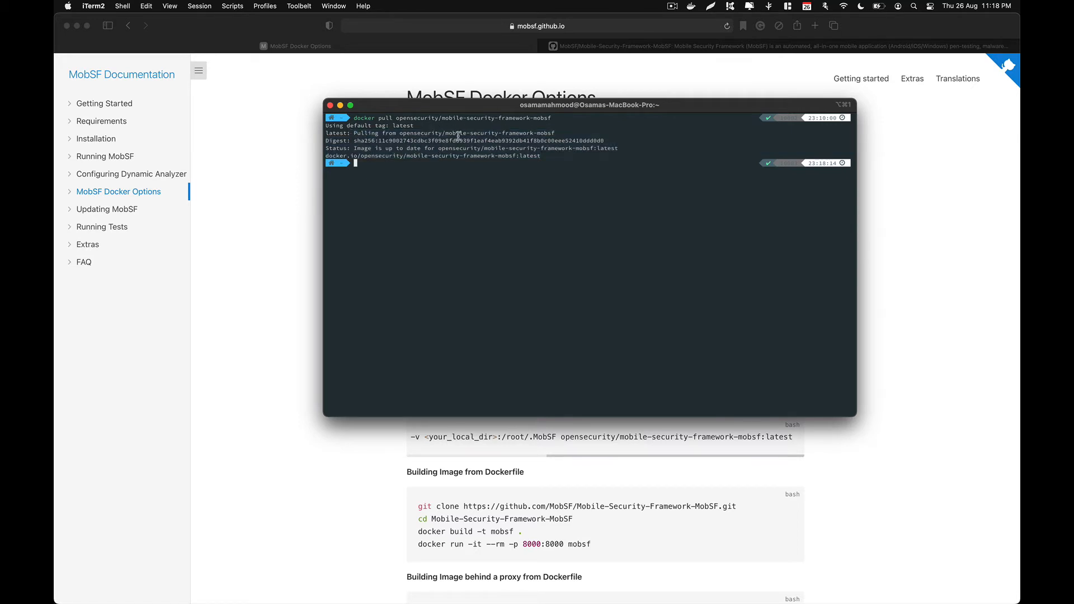
pyautogui.moveTo(571, 130)
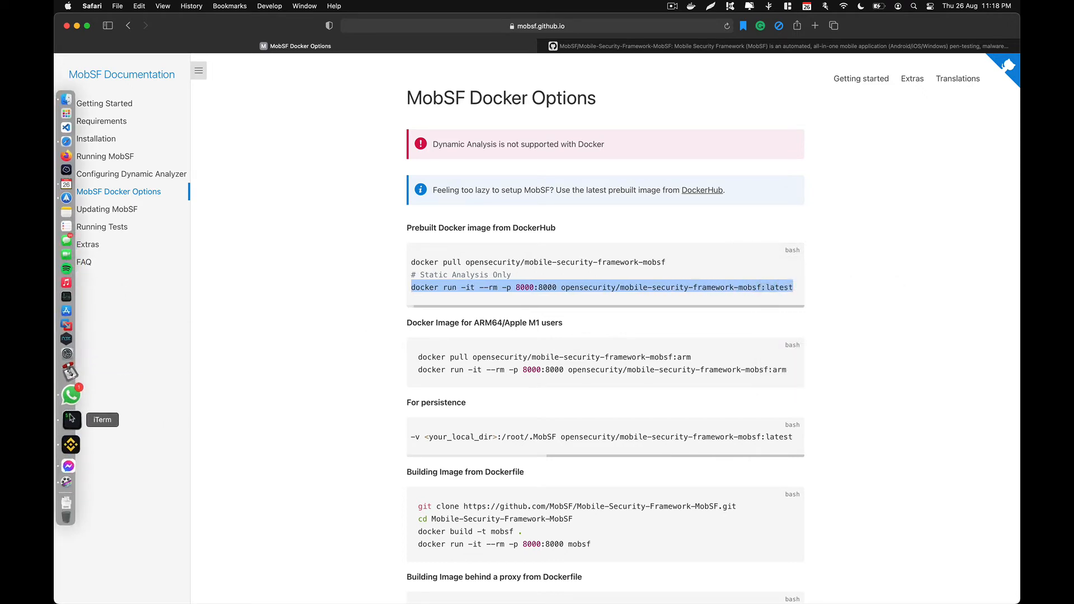
# Start the MobSF container in iTerm2 with the copied docker run command on port 8000.
pyautogui.click(70, 419)
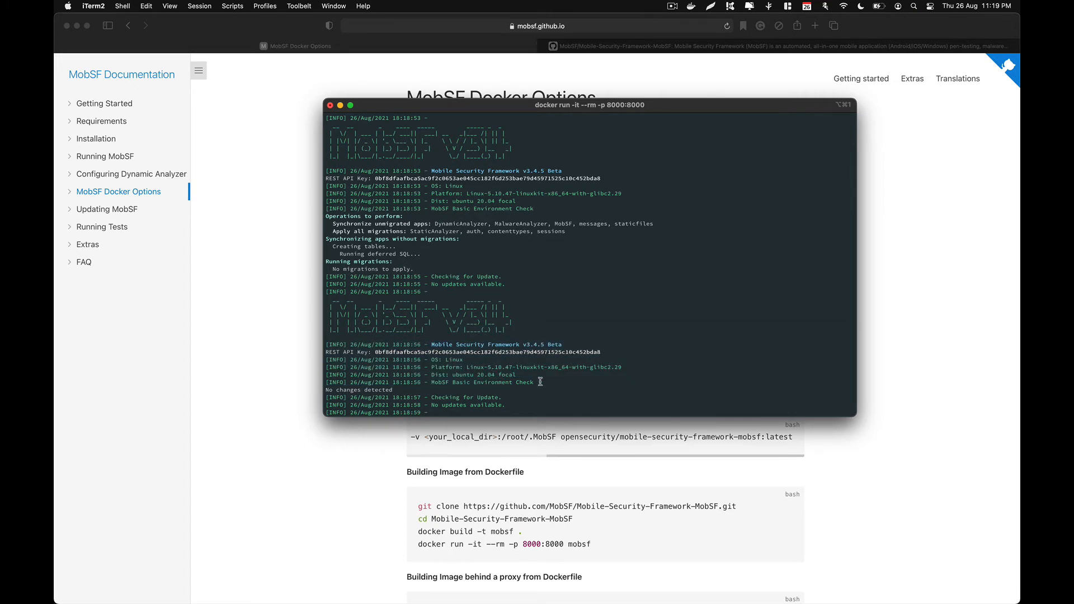
pyautogui.scroll(-3)
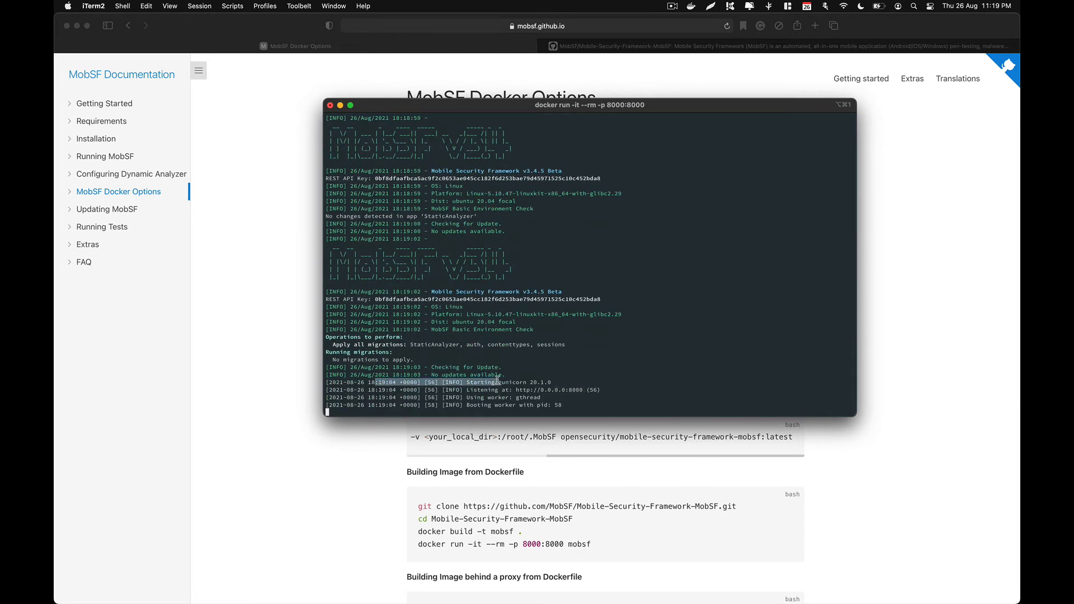
pyautogui.moveTo(581, 390)
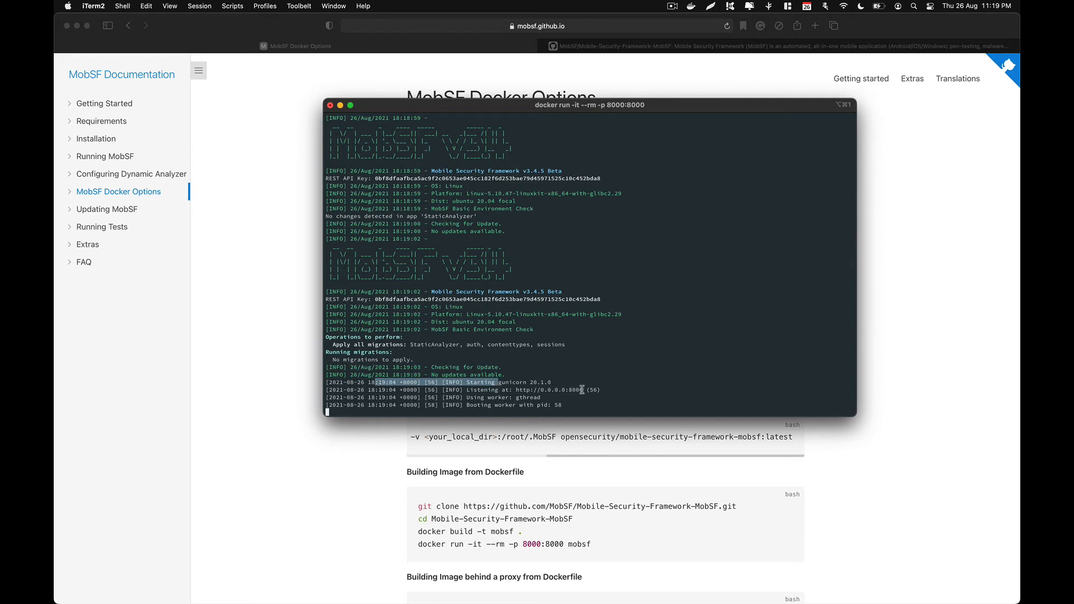
pyautogui.doubleClick(546, 390)
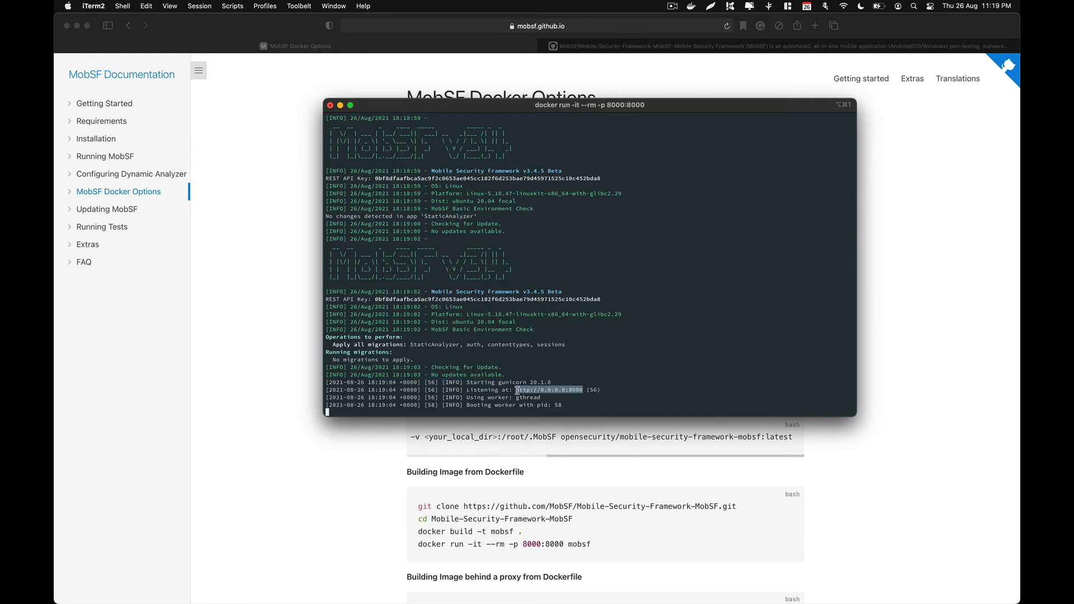
pyautogui.moveTo(930, 229)
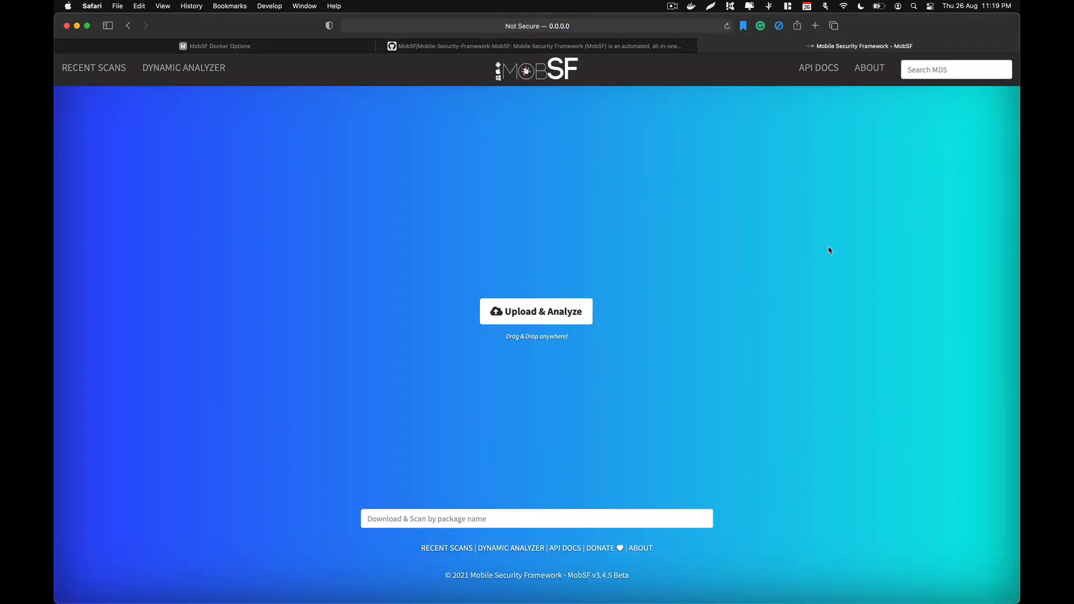
pyautogui.moveTo(384, 400)
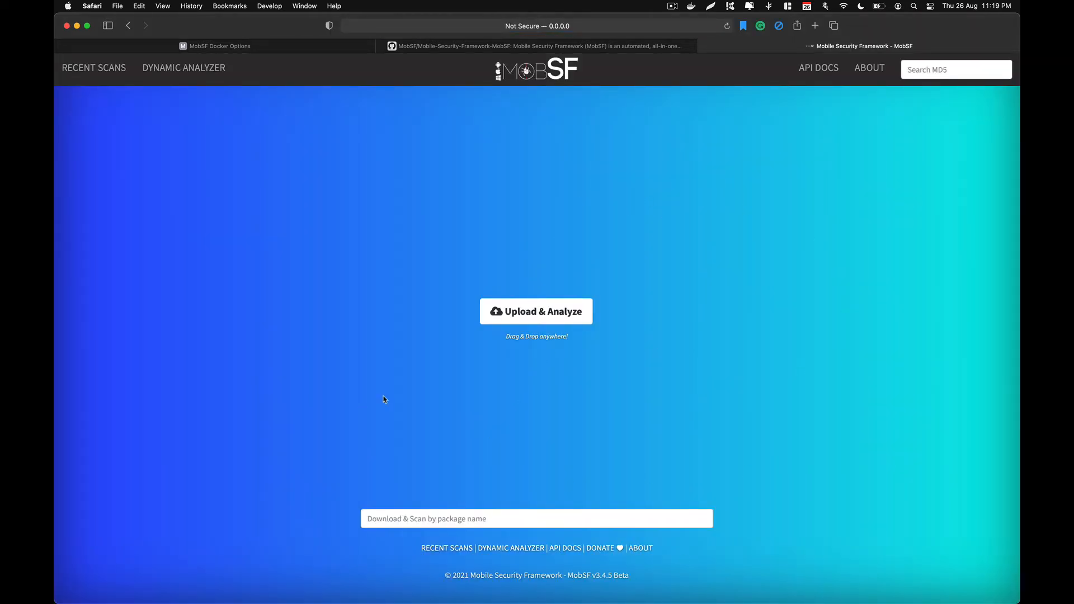
pyautogui.moveTo(518, 311)
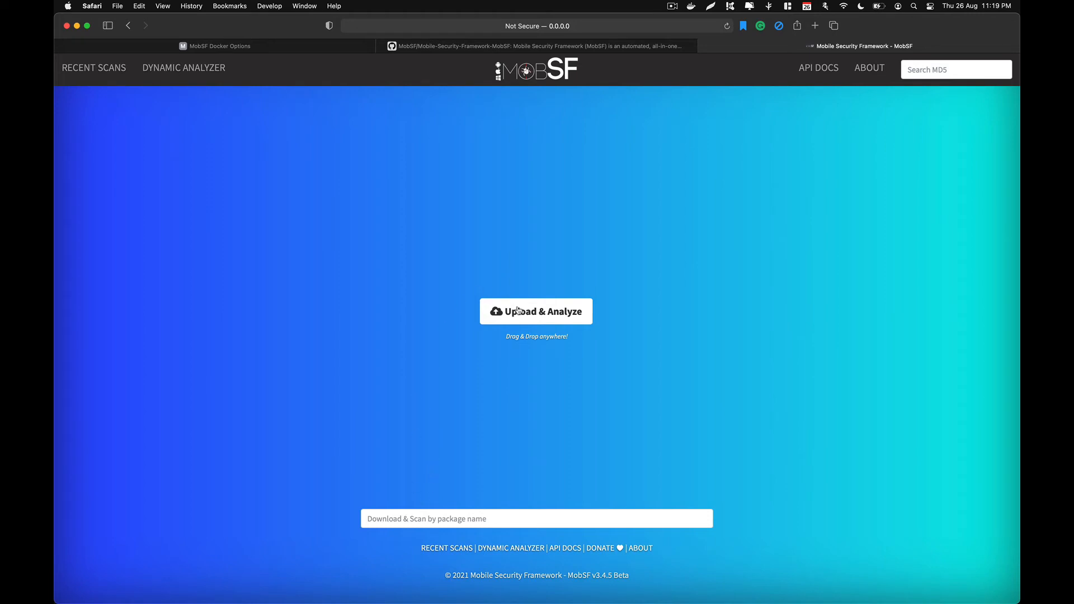
# Click Upload & Analyze to open the file chooser on the Desktop.
pyautogui.click(537, 311)
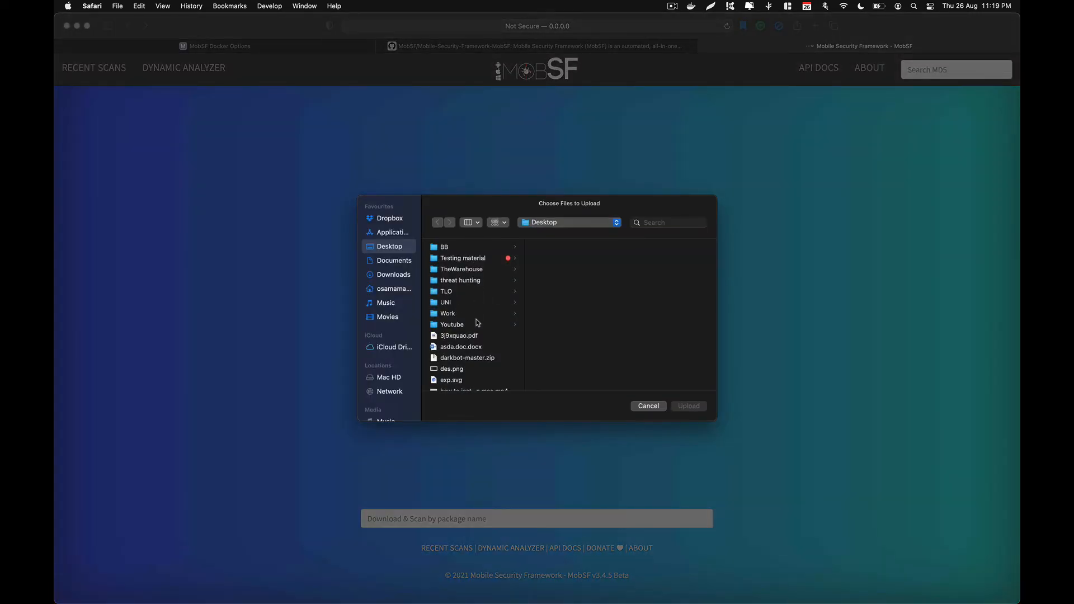
pyautogui.scroll(-3)
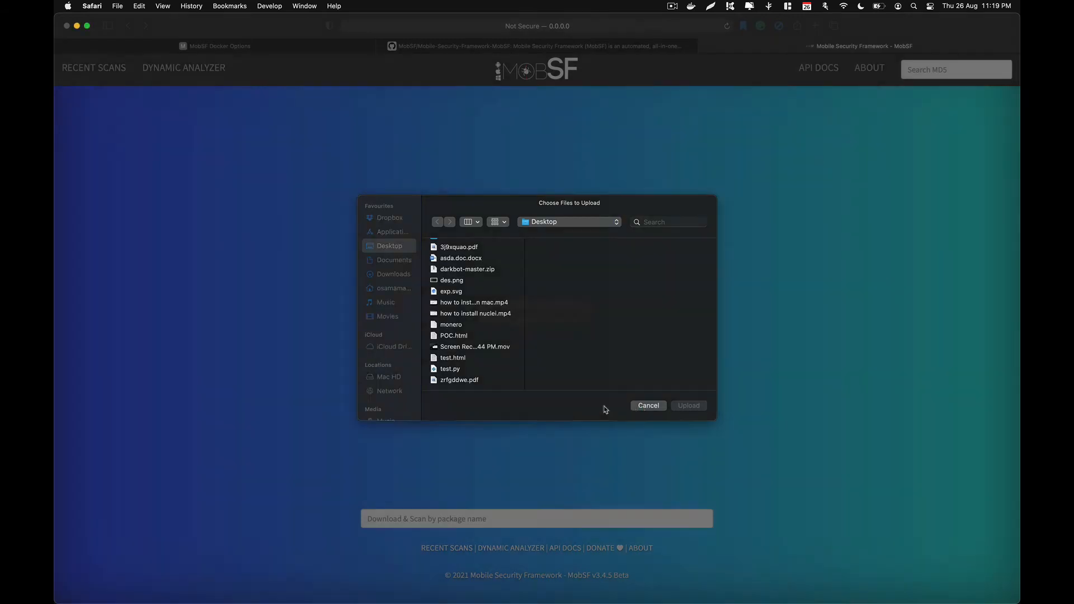
# Dismiss the file chooser and open RECENT SCANS, showing an empty scan list.
pyautogui.click(647, 406)
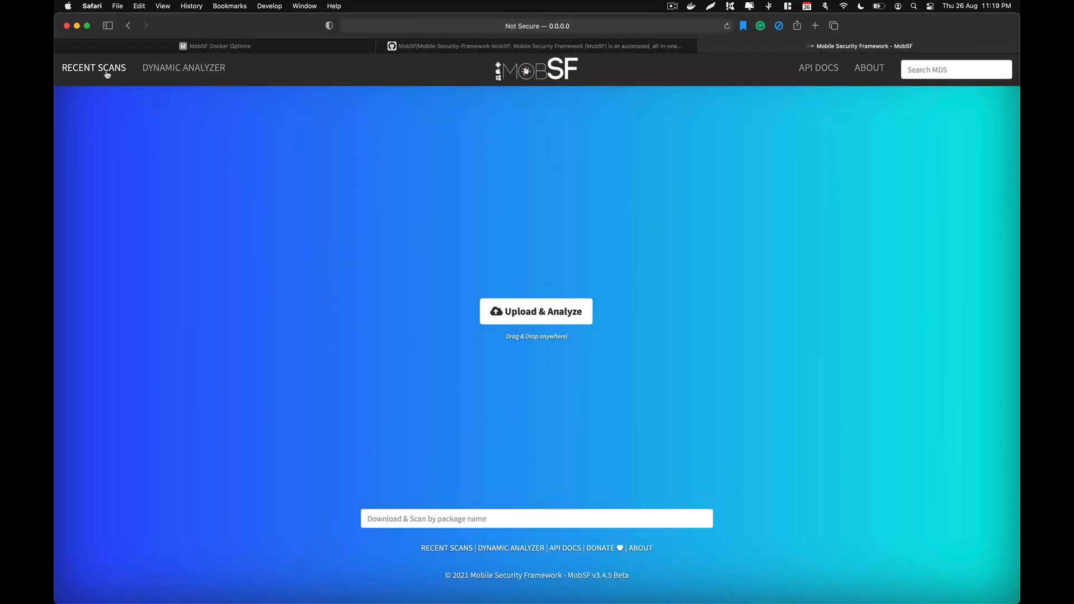
pyautogui.click(94, 68)
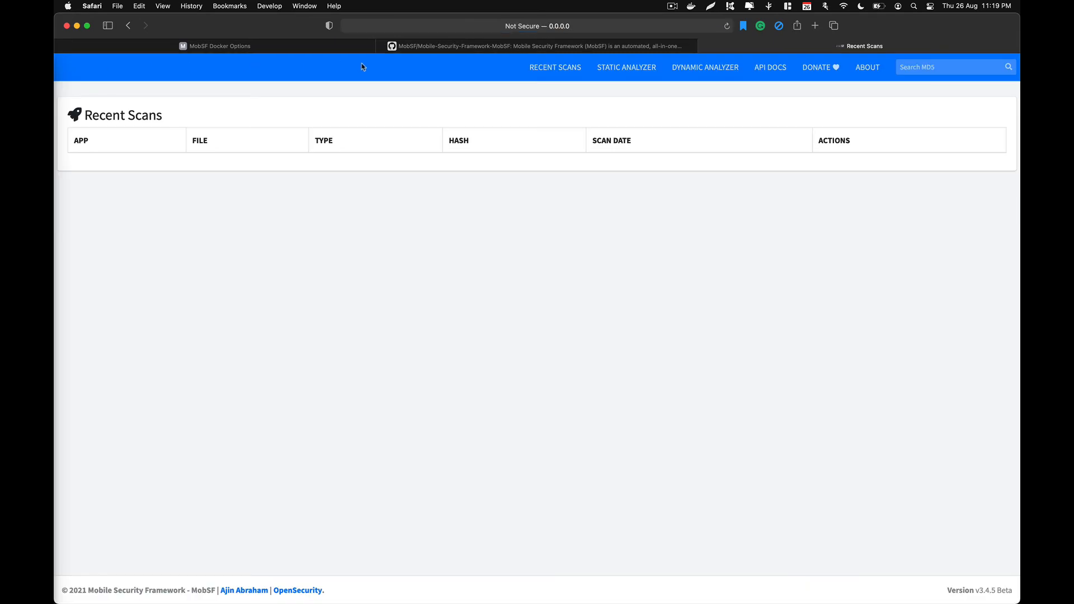
pyautogui.moveTo(534, 234)
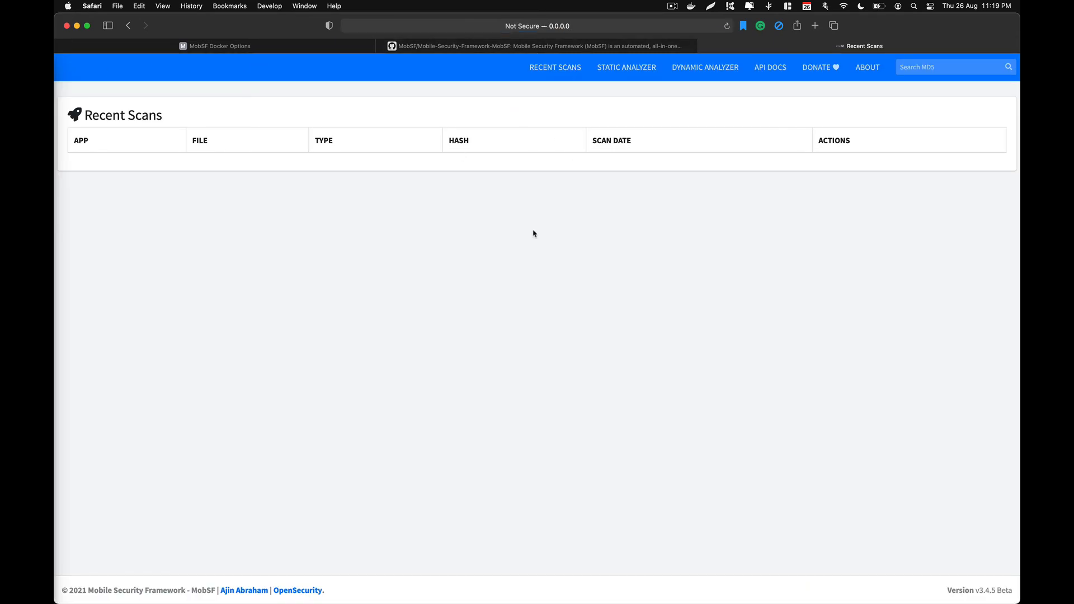
pyautogui.moveTo(544, 175)
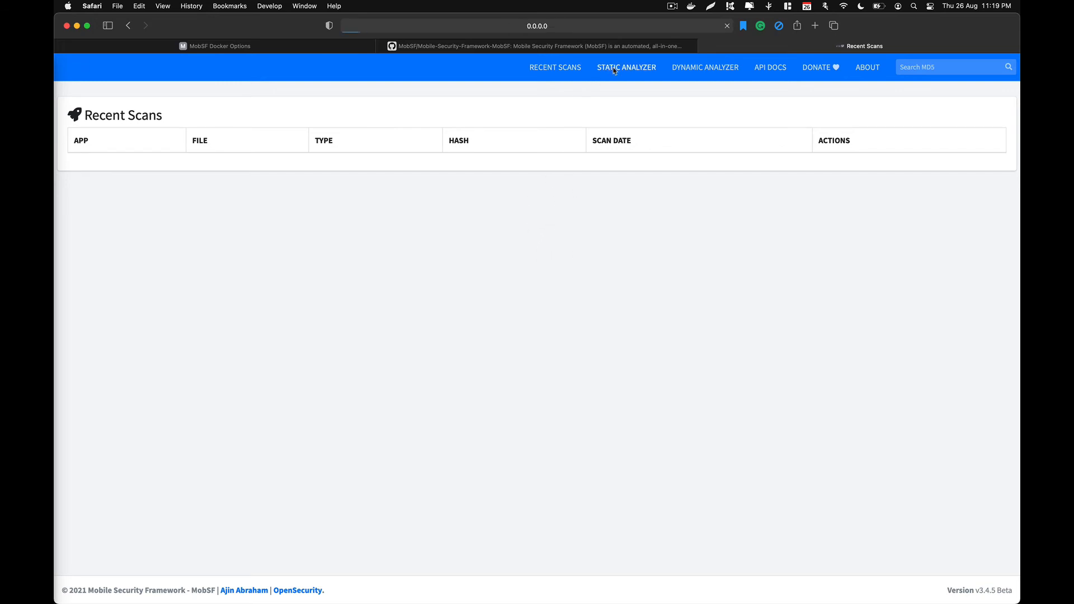
# Return to the Static Analyzer home, then open API DOCS and scroll to the top.
pyautogui.click(625, 67)
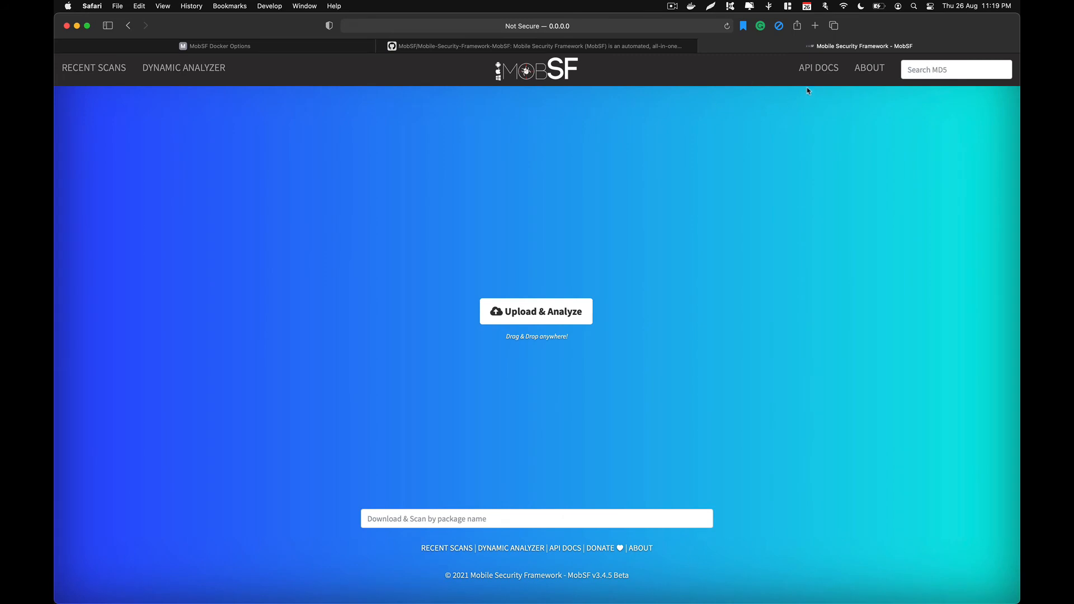
pyautogui.moveTo(818, 75)
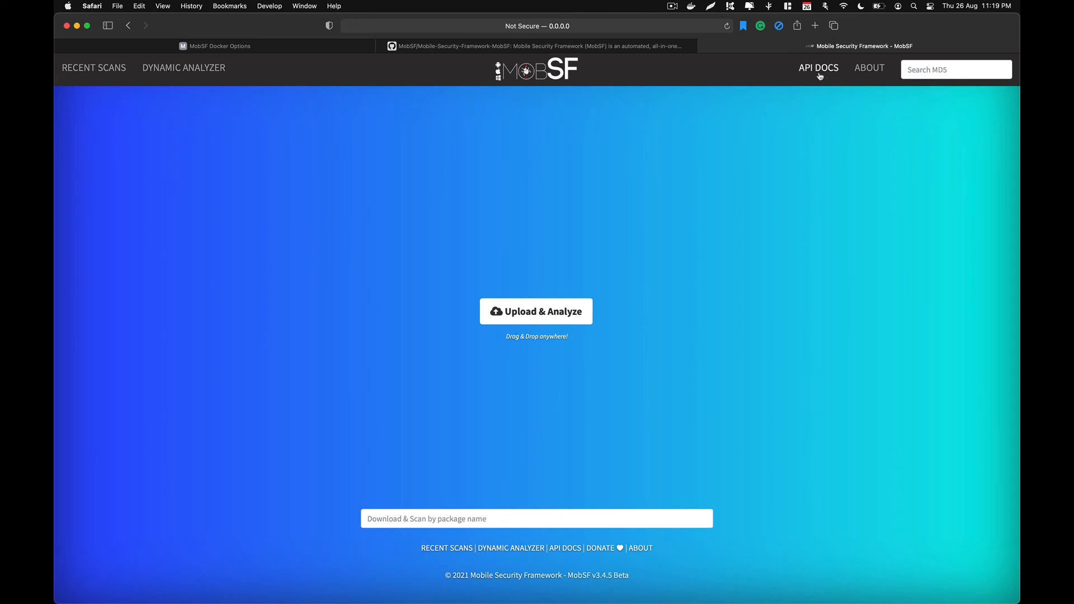
pyautogui.click(817, 68)
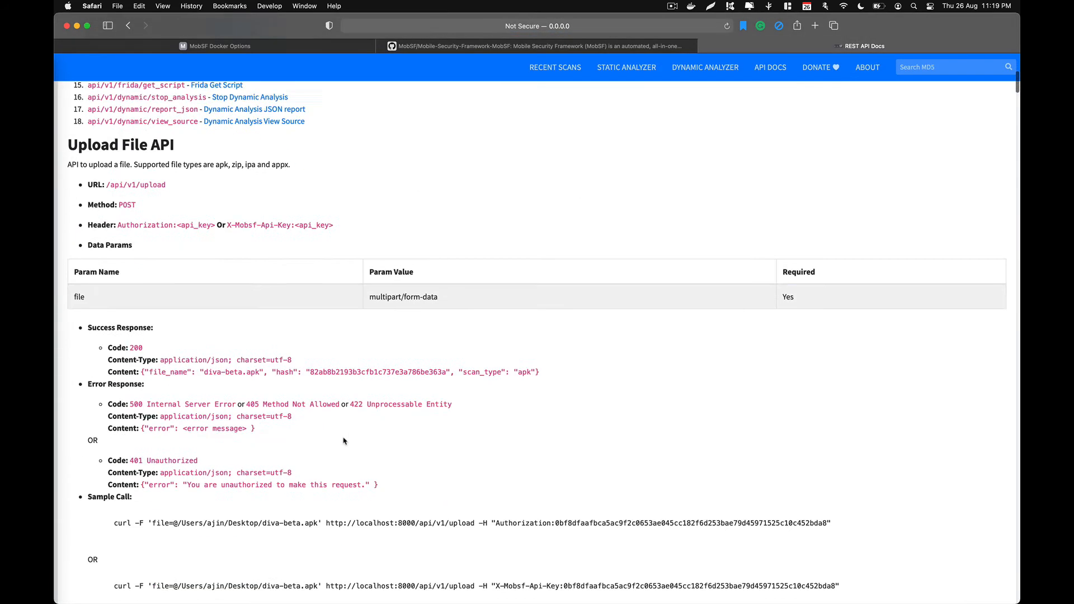
pyautogui.scroll(3)
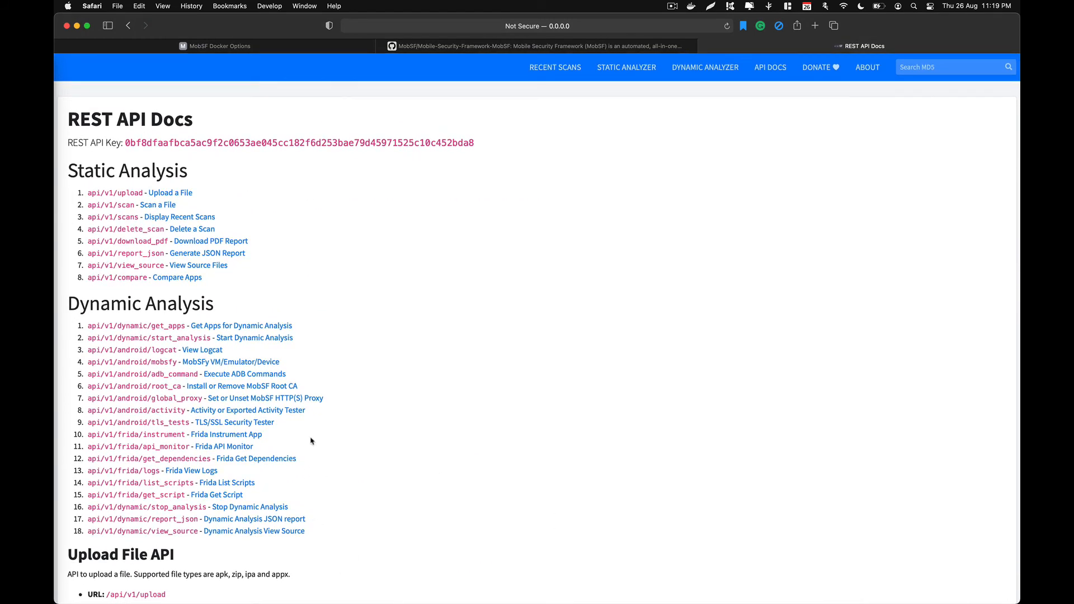
pyautogui.moveTo(322, 272)
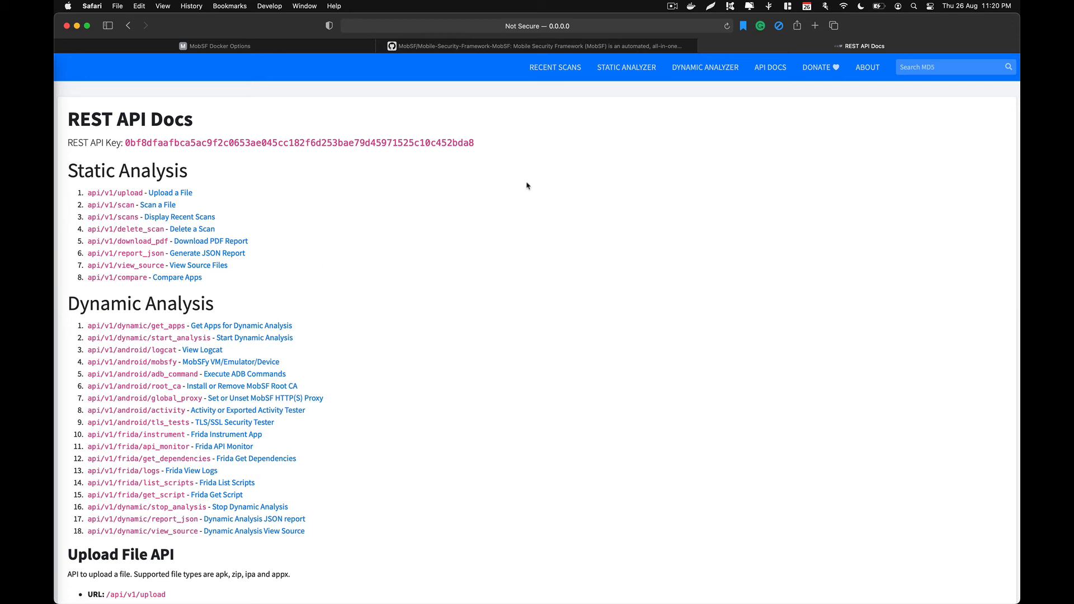
pyautogui.moveTo(409, 64)
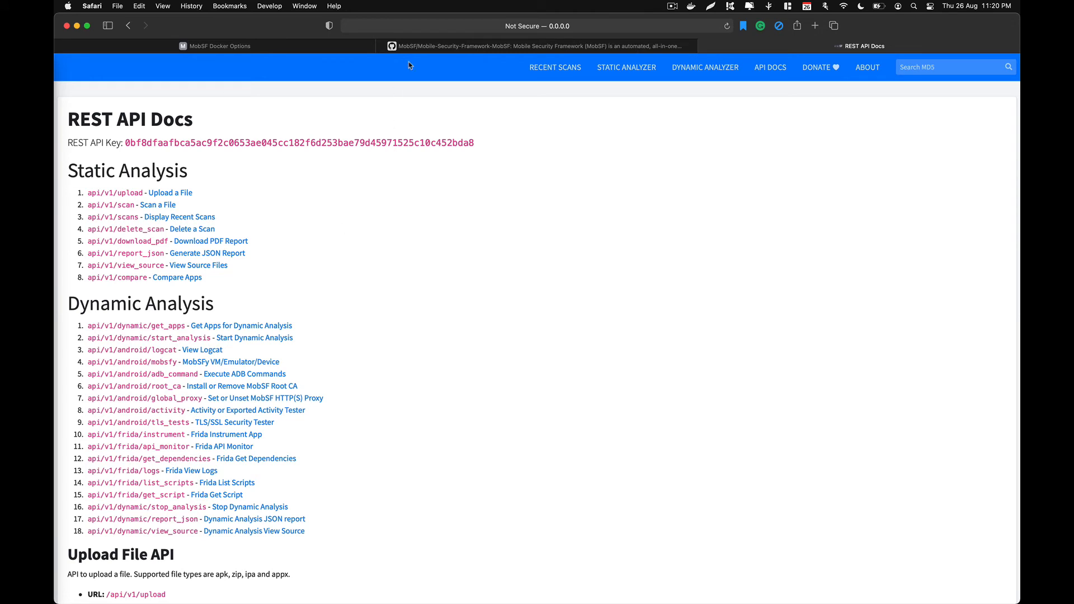
pyautogui.moveTo(555, 67)
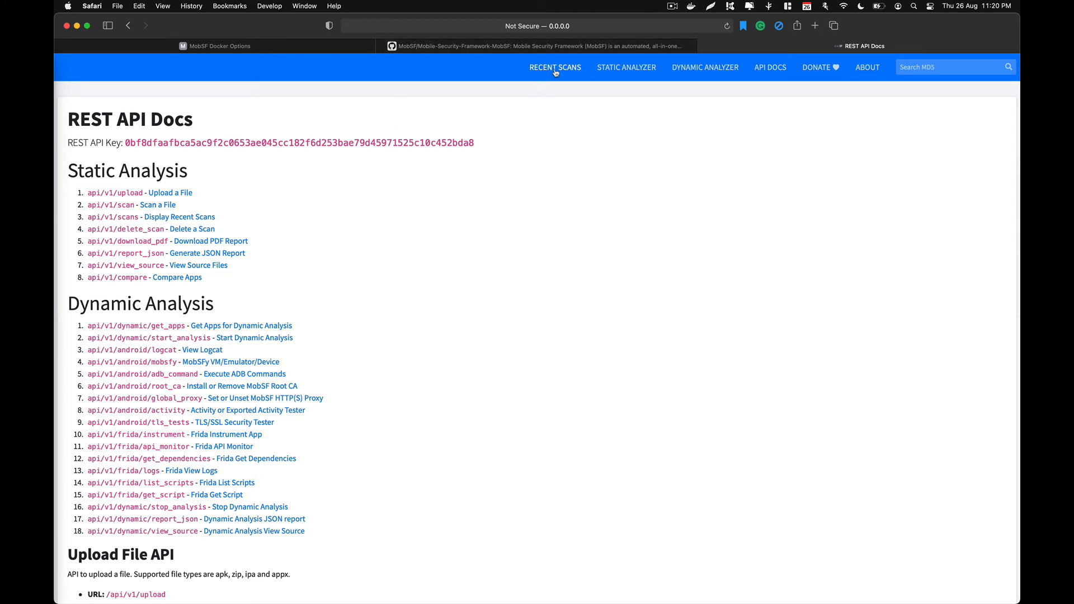
pyautogui.moveTo(555, 74)
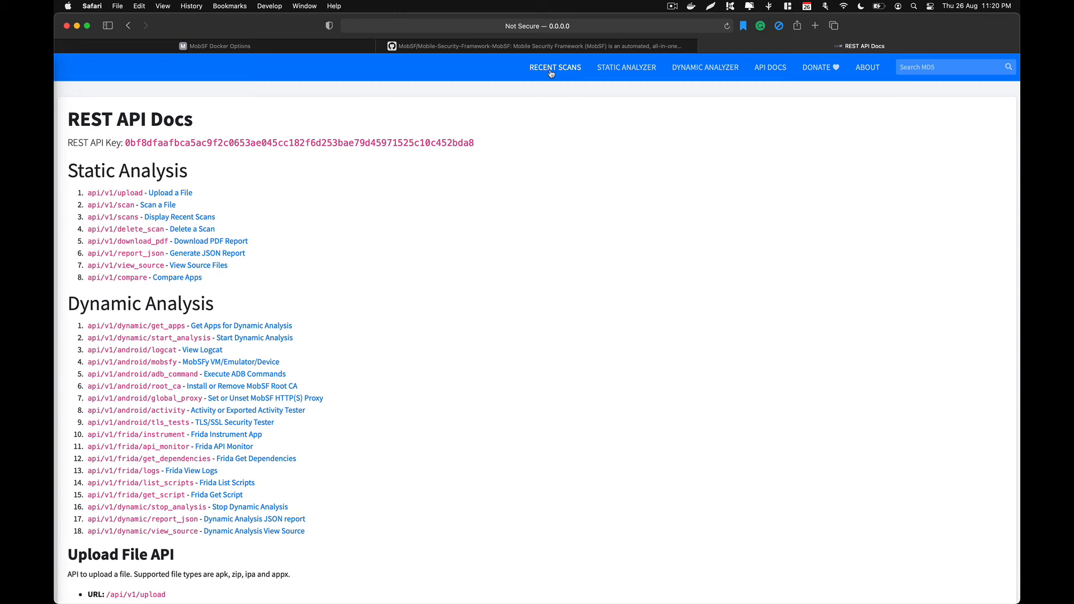
# Check Recent Scans, then open the Docker Desktop dashboard from the menu-bar whale icon.
pyautogui.click(554, 67)
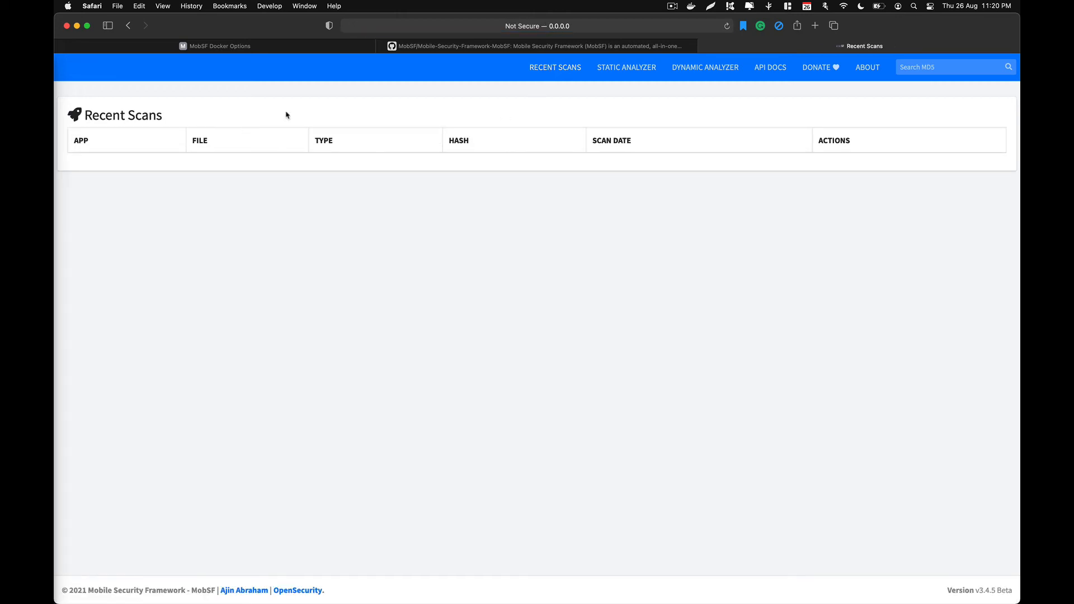
pyautogui.moveTo(658, 71)
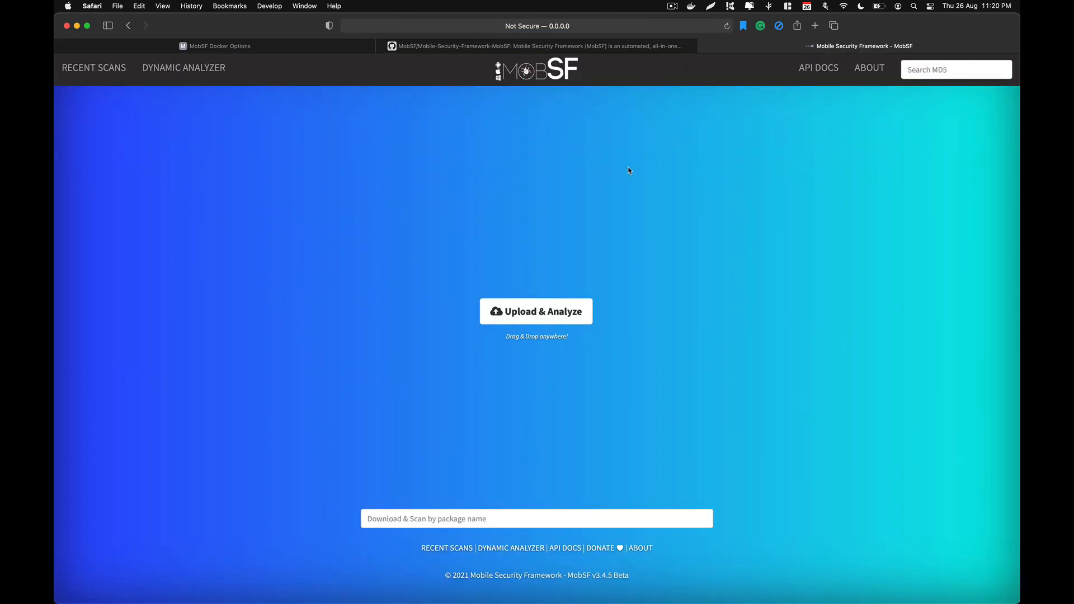
pyautogui.moveTo(700, 258)
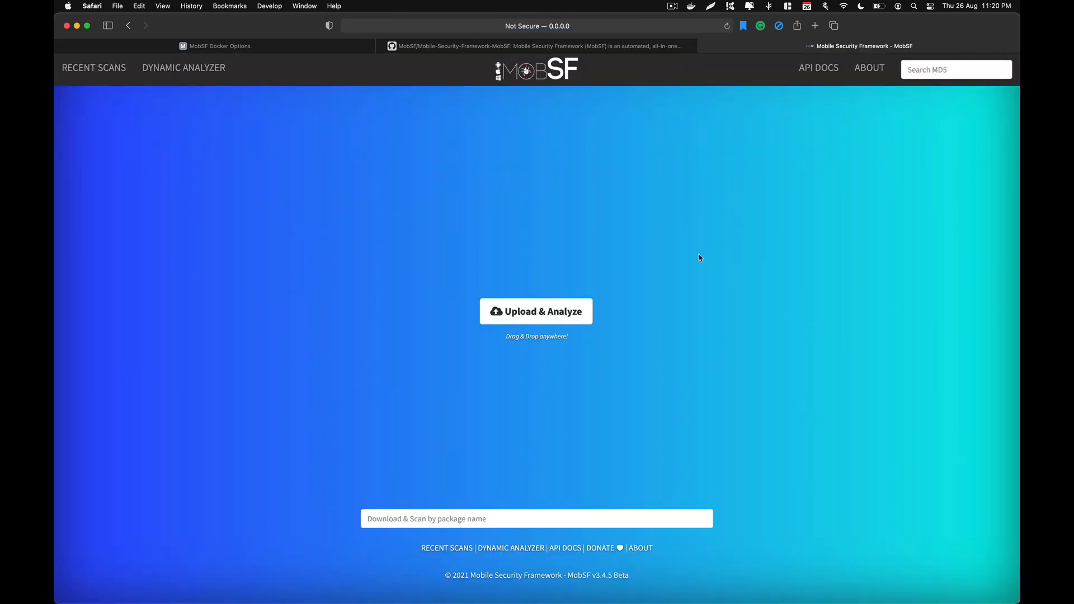
pyautogui.moveTo(692, 10)
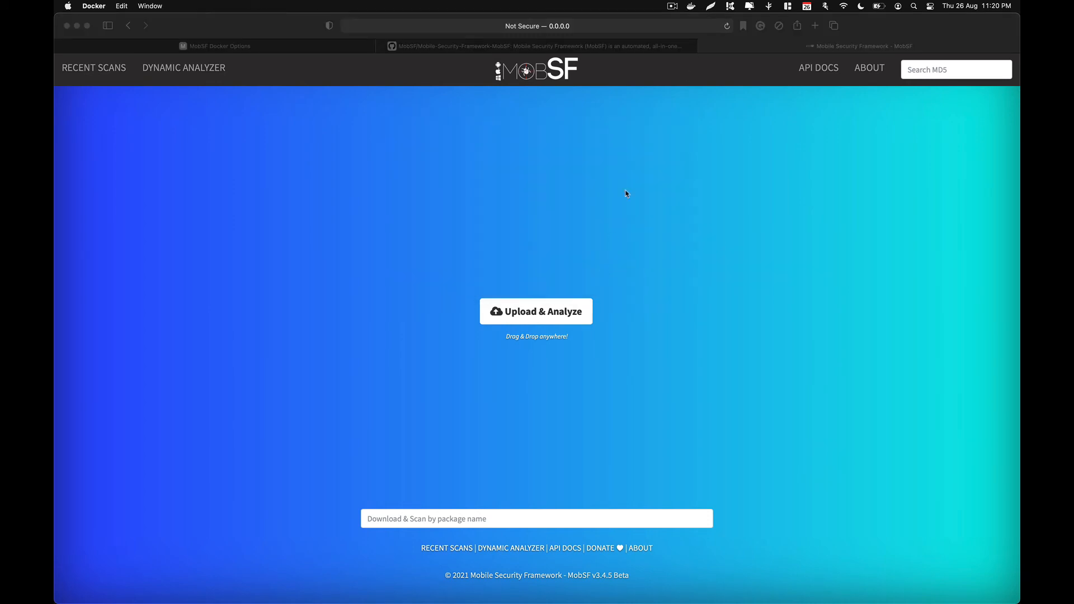
pyautogui.moveTo(693, 8)
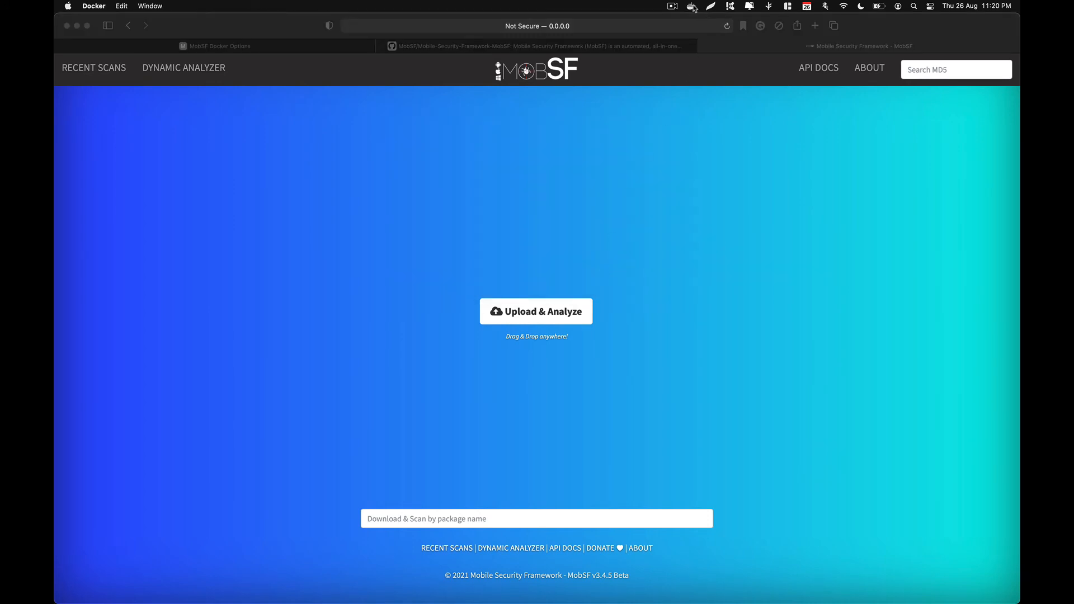
pyautogui.click(632, 223)
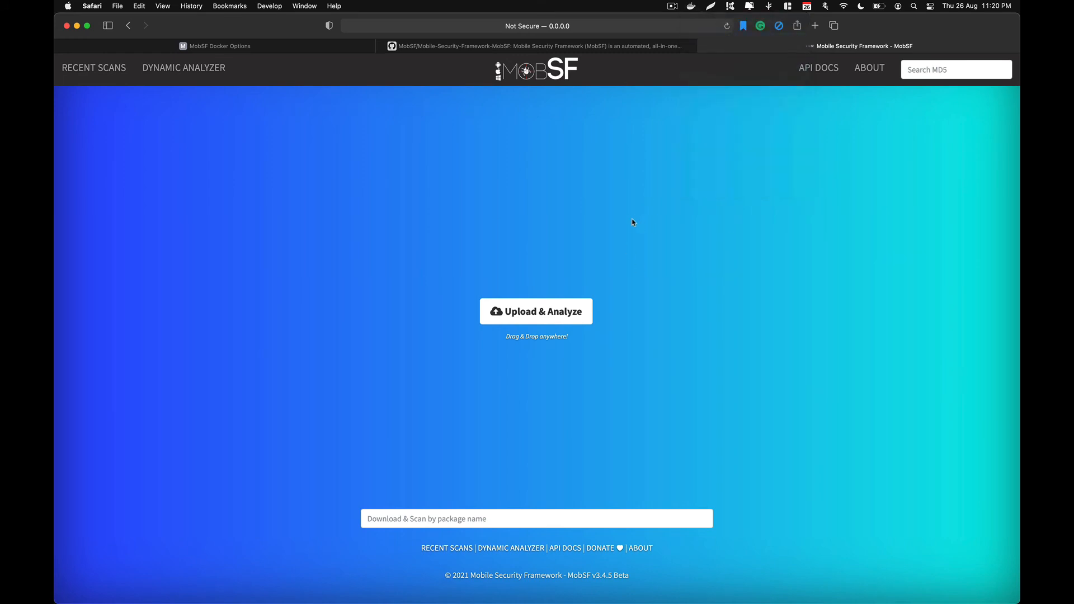
pyautogui.moveTo(693, 9)
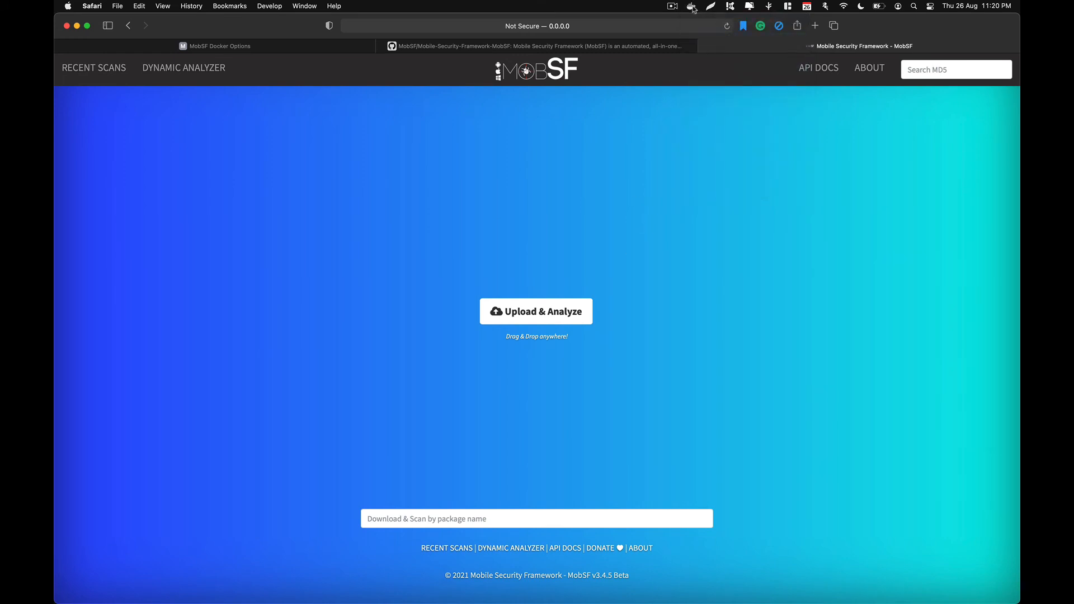
pyautogui.click(692, 6)
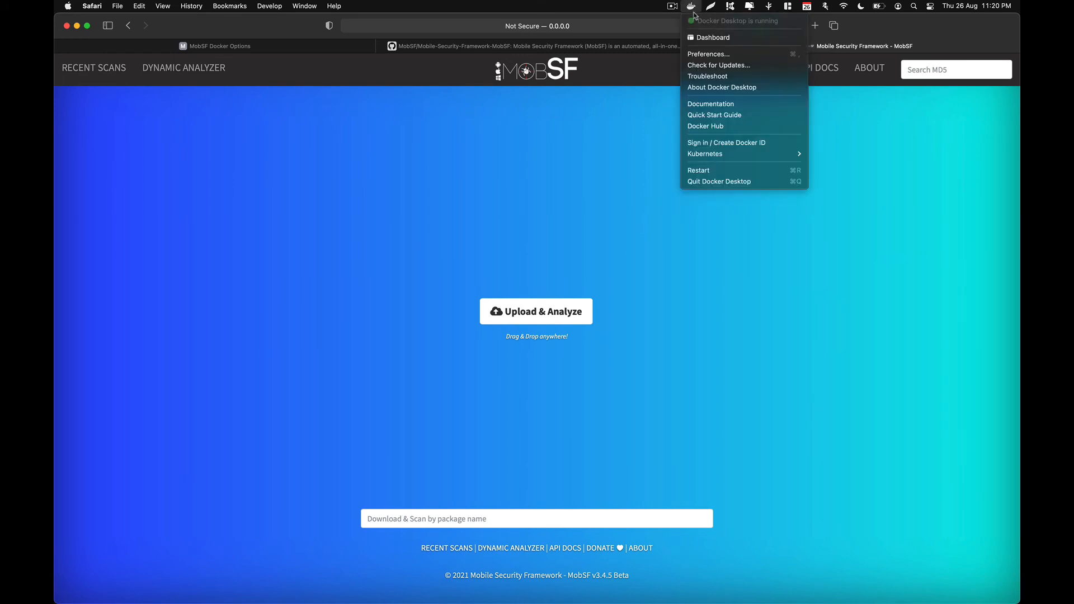
pyautogui.click(710, 37)
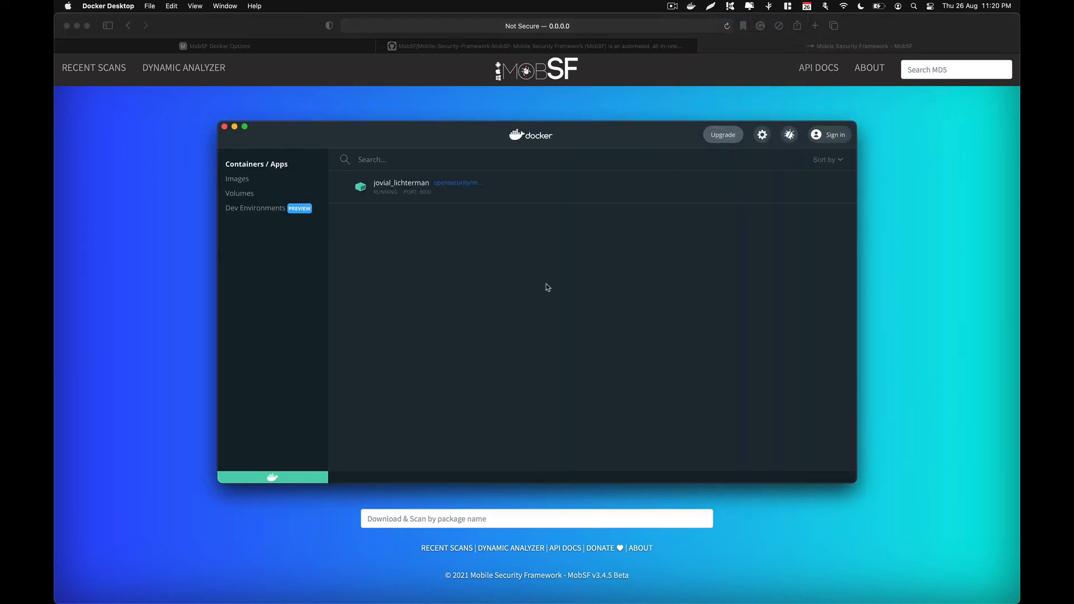
pyautogui.moveTo(519, 199)
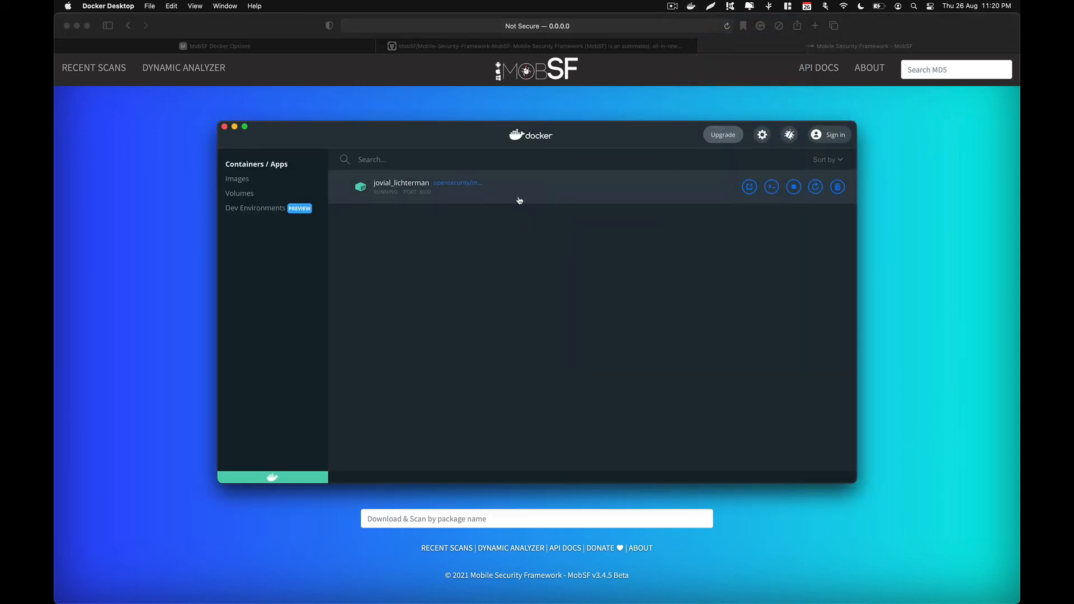
# Open the MobSF container's logs, then its STATS tab showing 0.15% CPU and 90.7 MB memory.
pyautogui.click(401, 185)
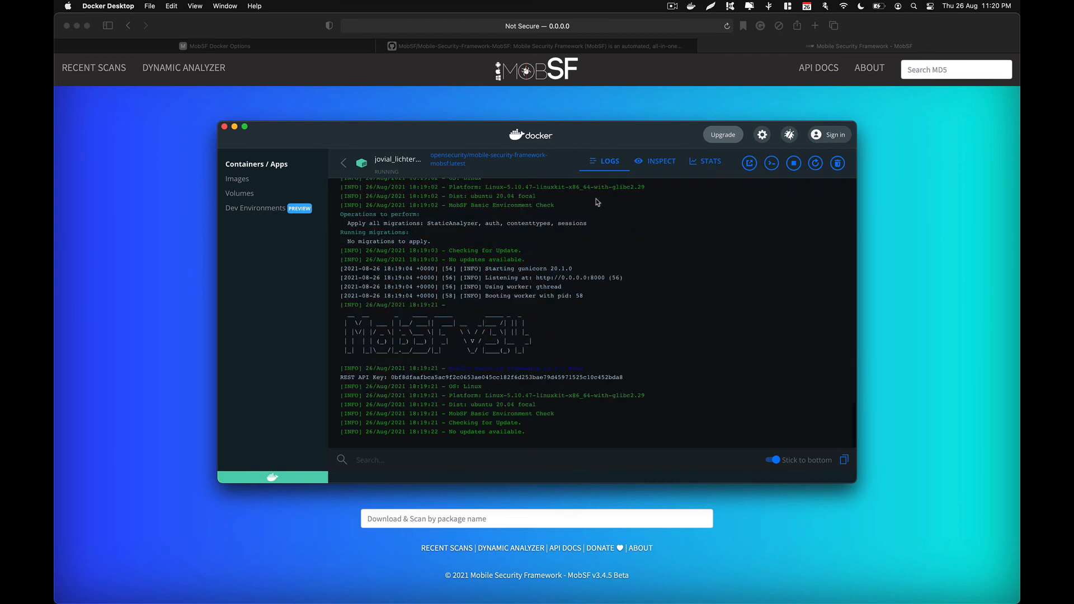
pyautogui.moveTo(654, 172)
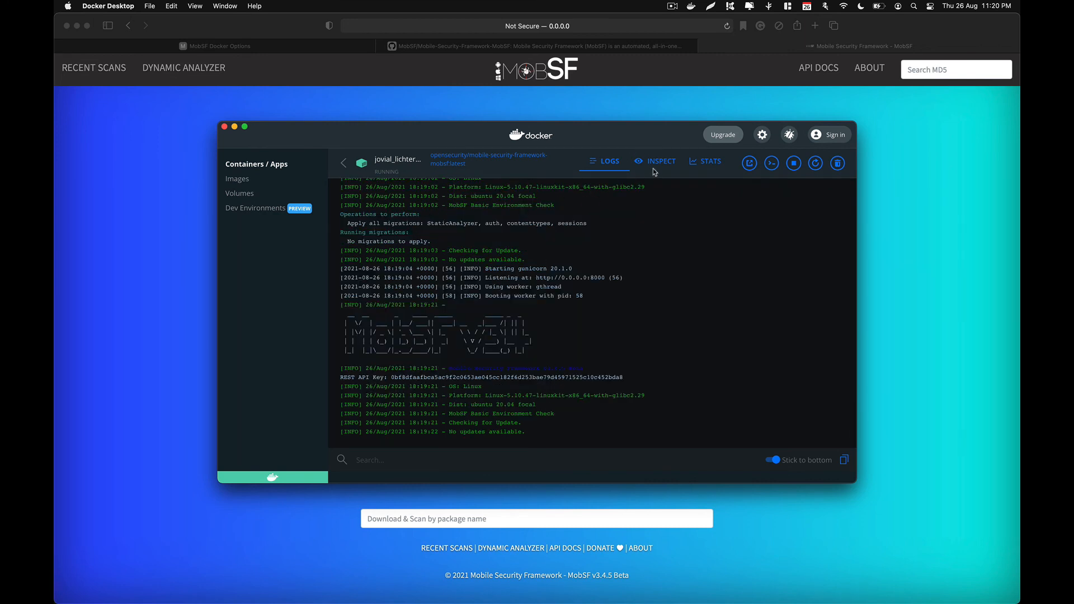
pyautogui.click(705, 161)
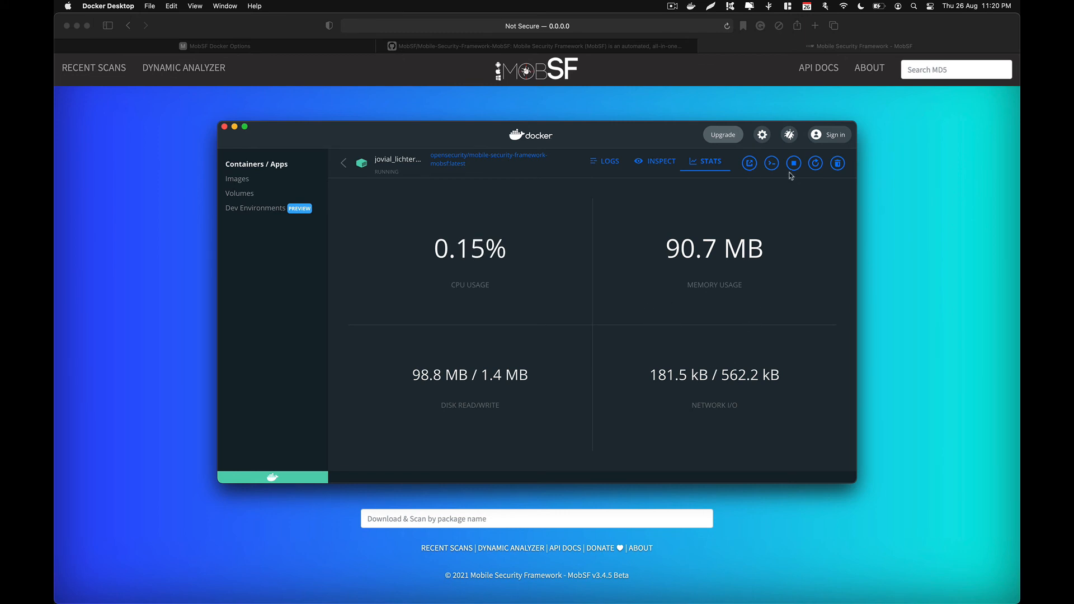
pyautogui.moveTo(793, 162)
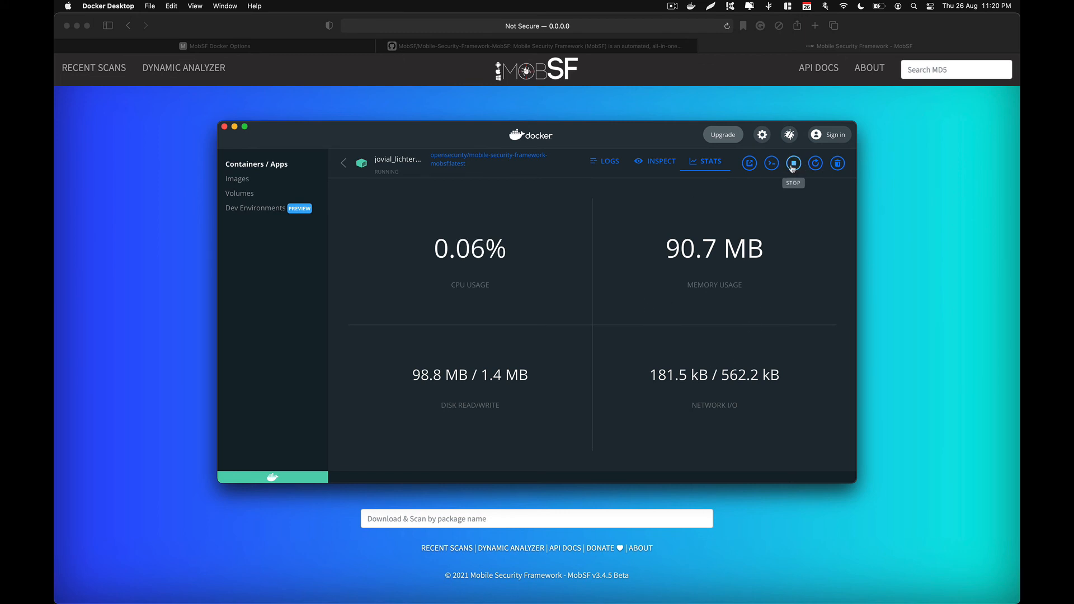
pyautogui.moveTo(815, 162)
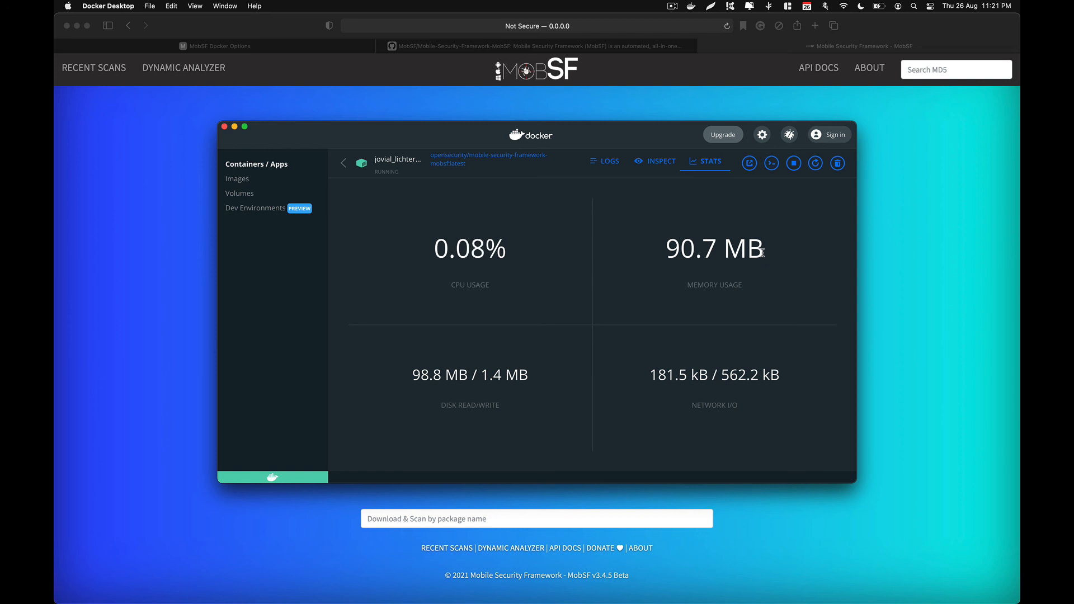
pyautogui.moveTo(718, 9)
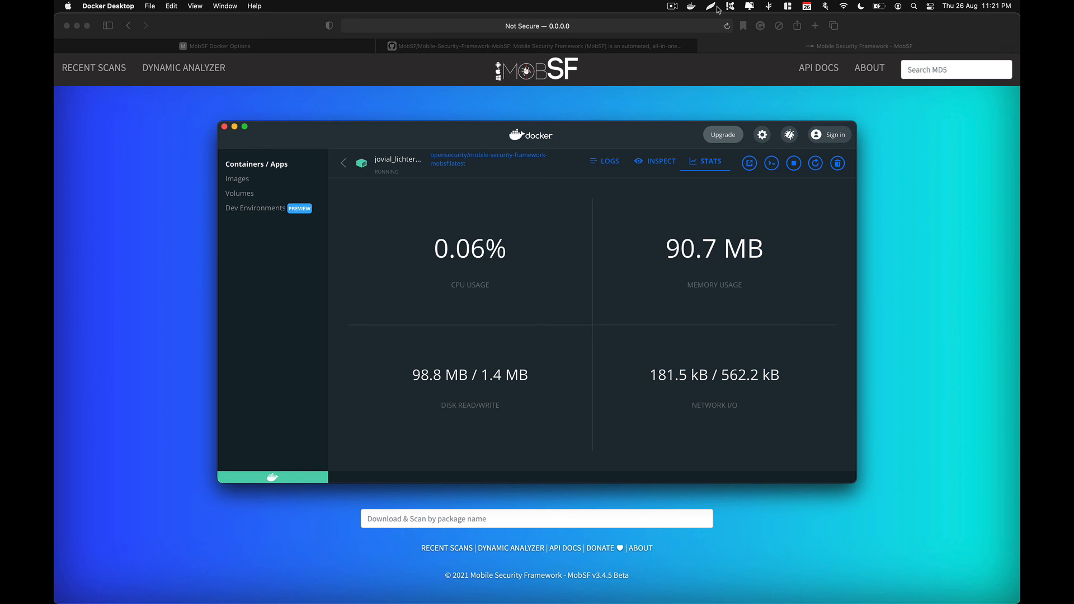
pyautogui.moveTo(677, 21)
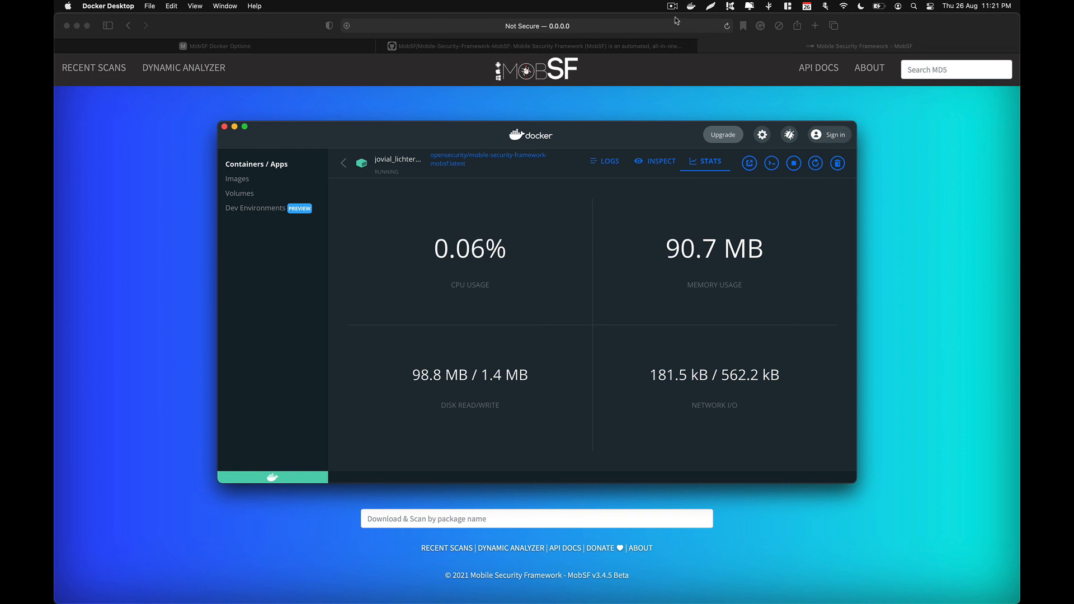